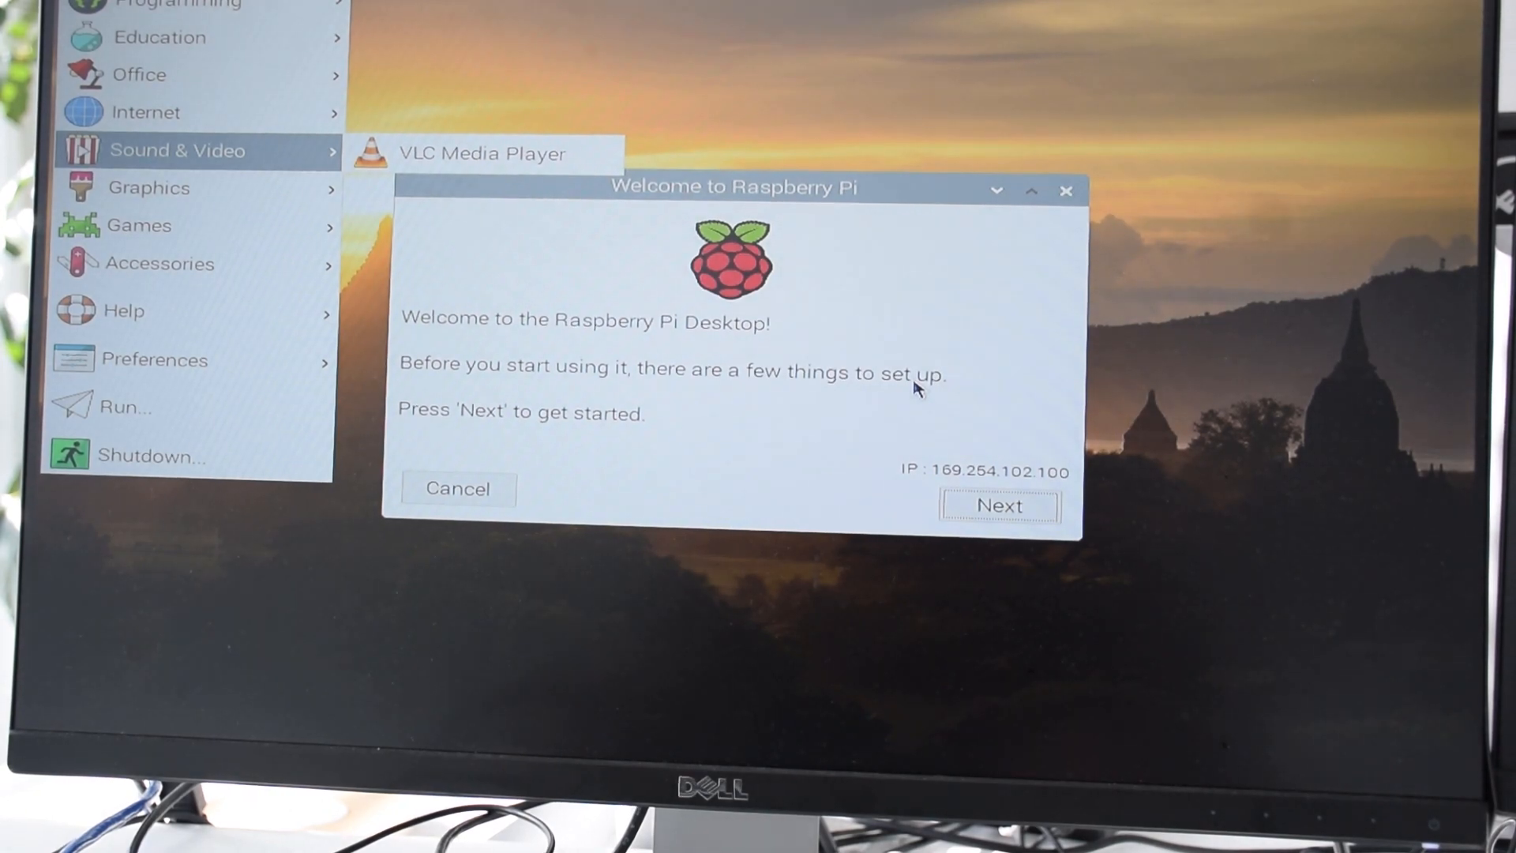
mouse_move(160, 262)
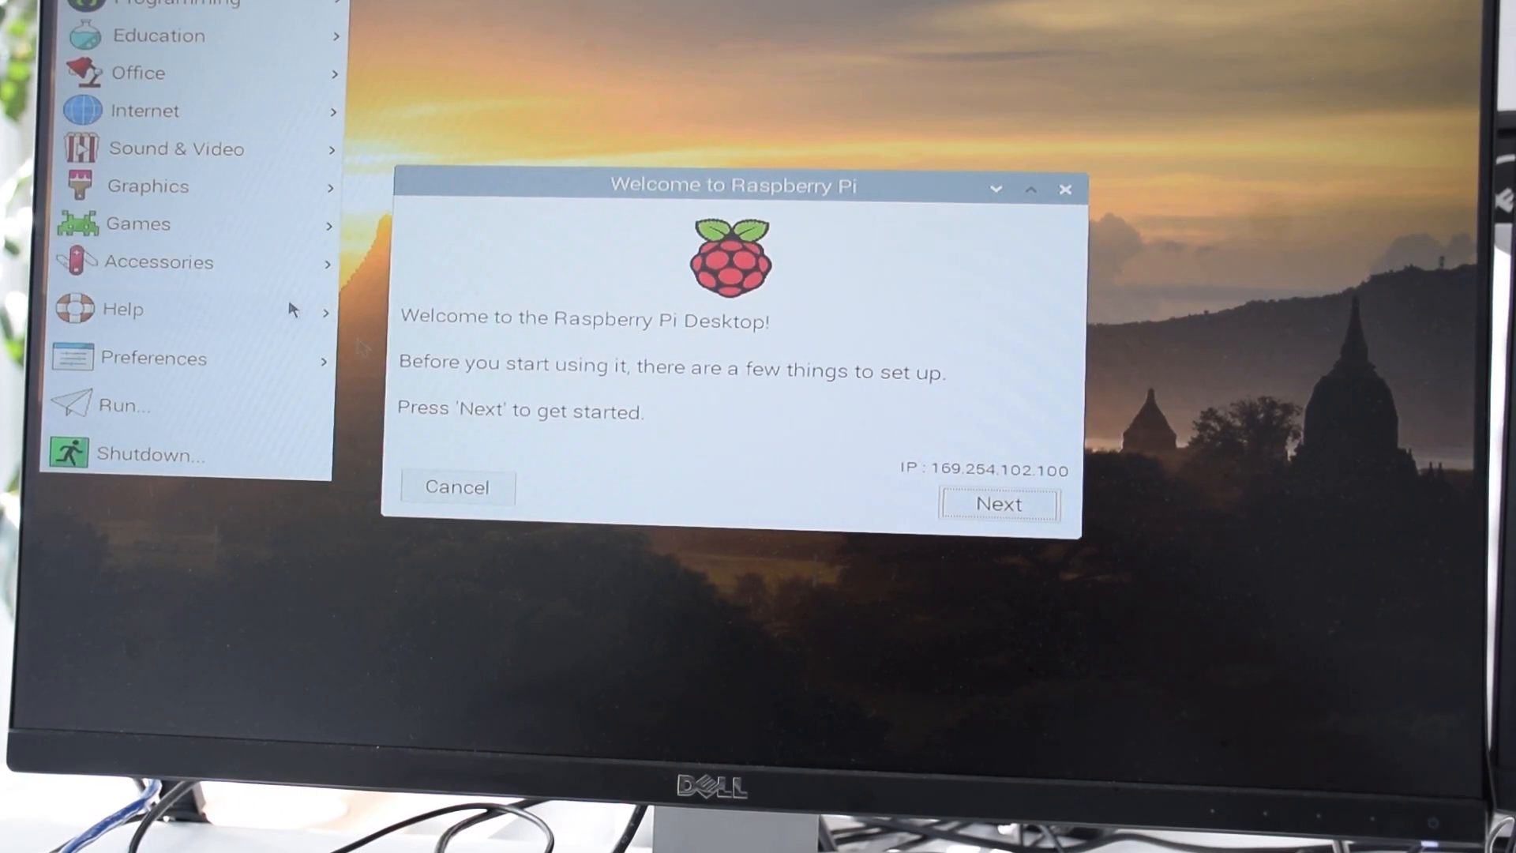
mouse_move(890, 259)
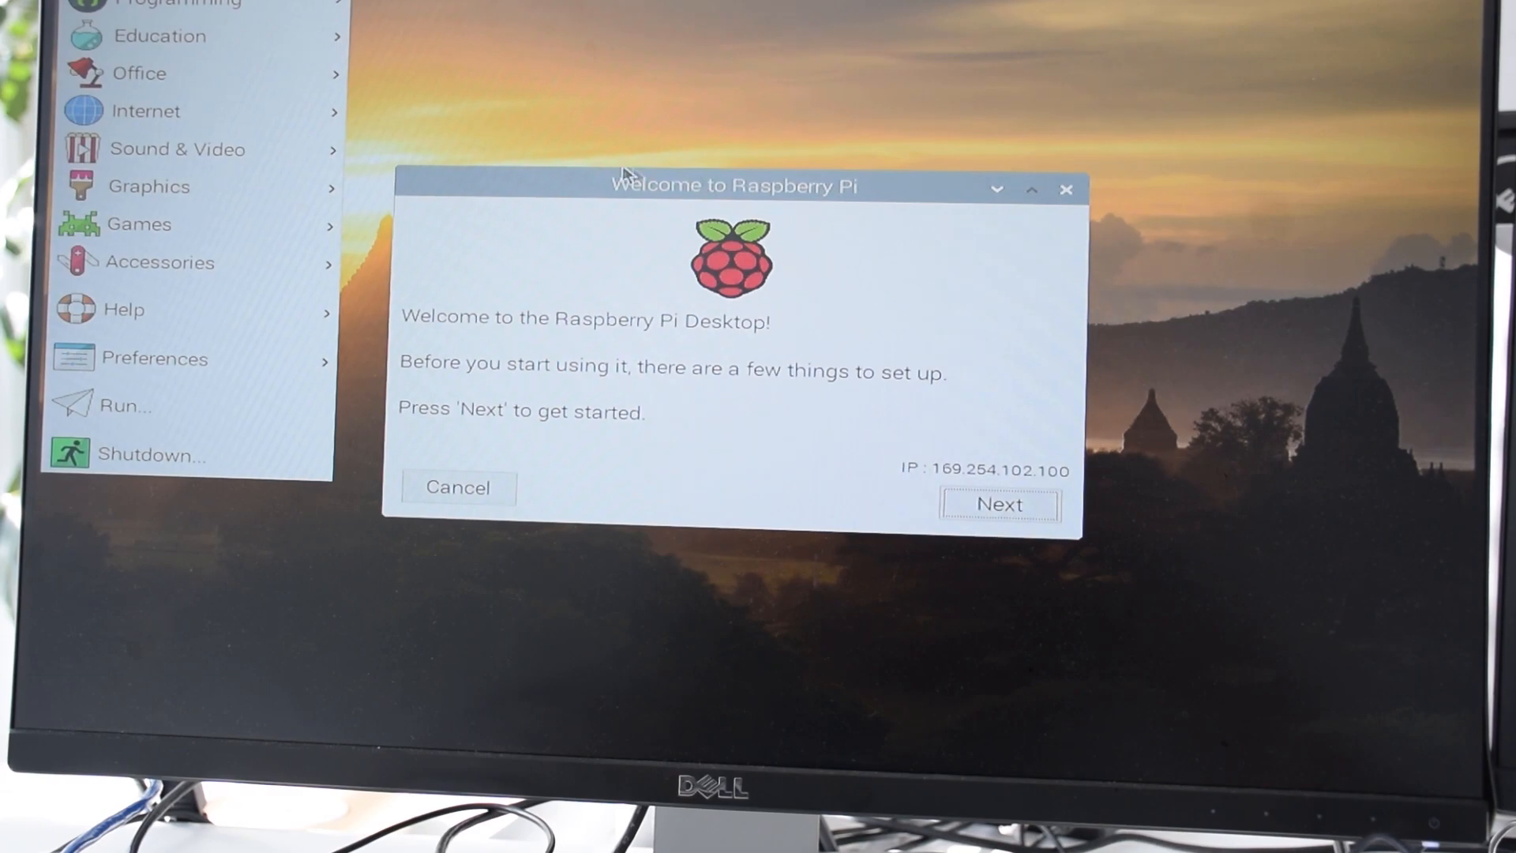
mouse_move(813, 220)
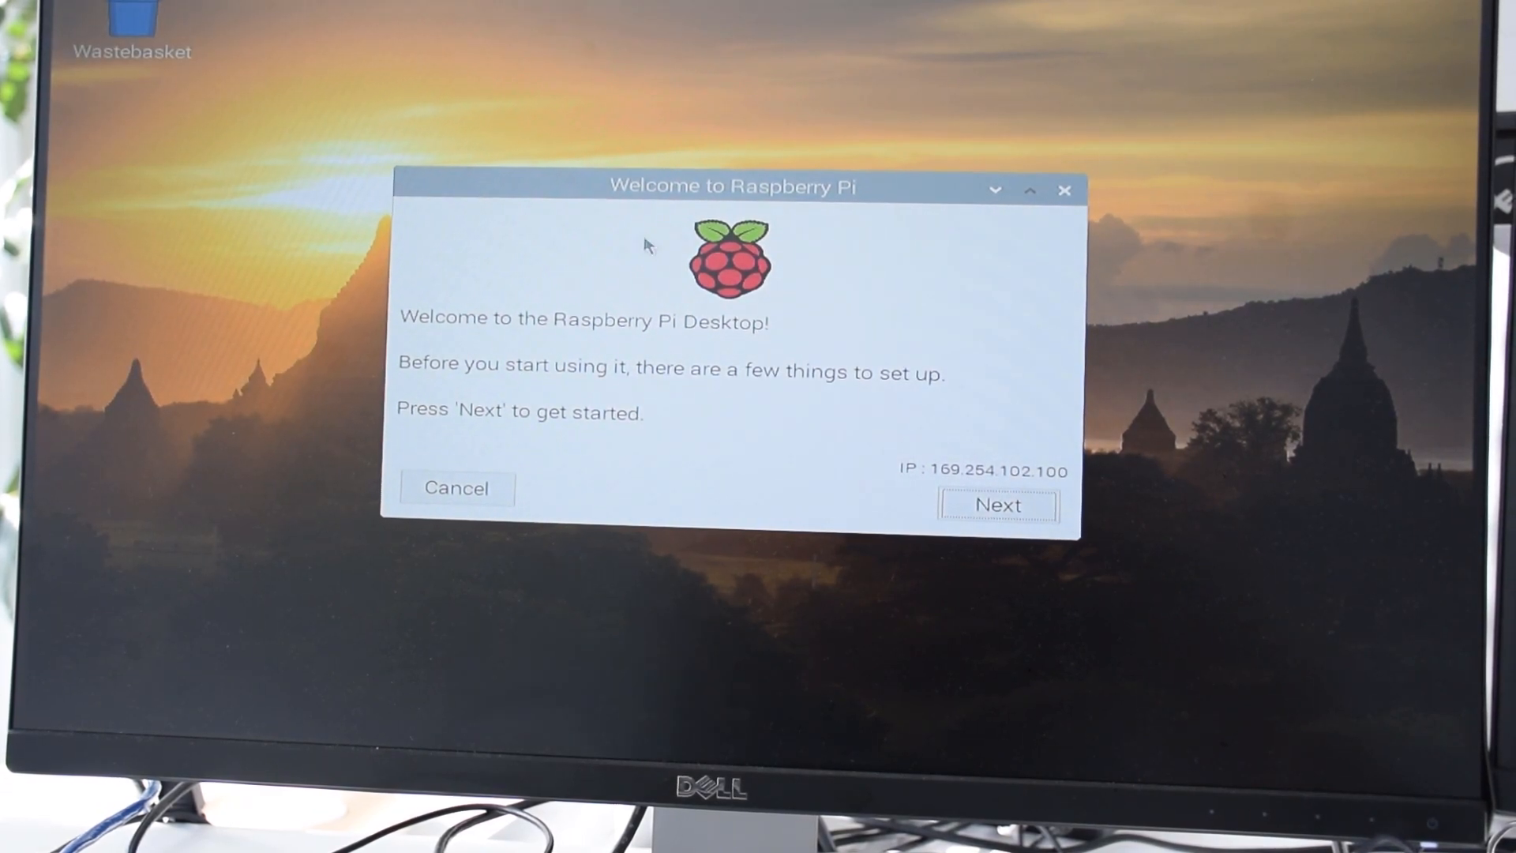
mouse_move(500, 379)
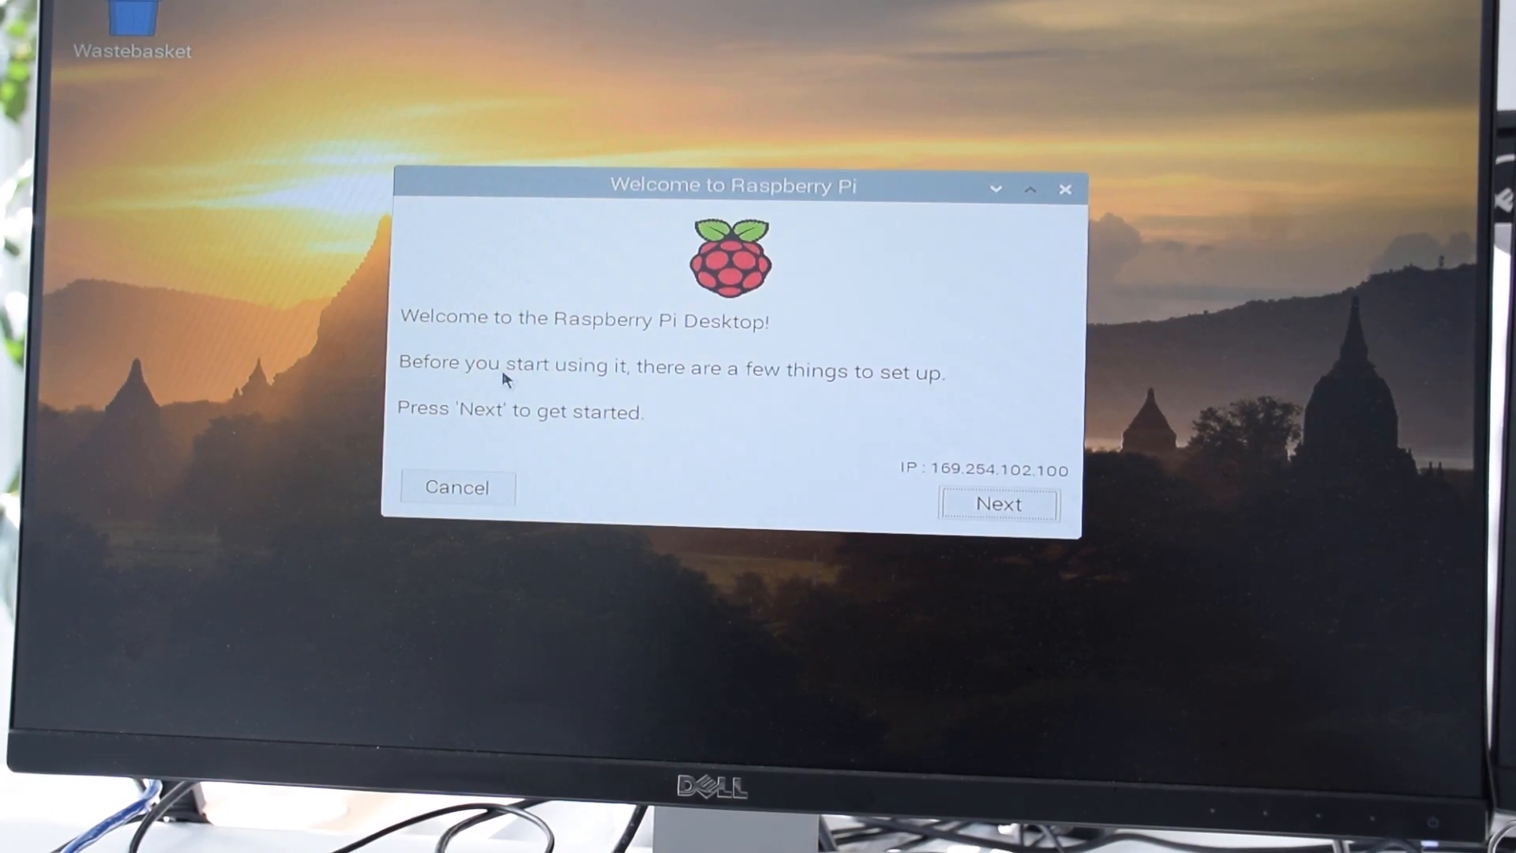
mouse_move(529, 452)
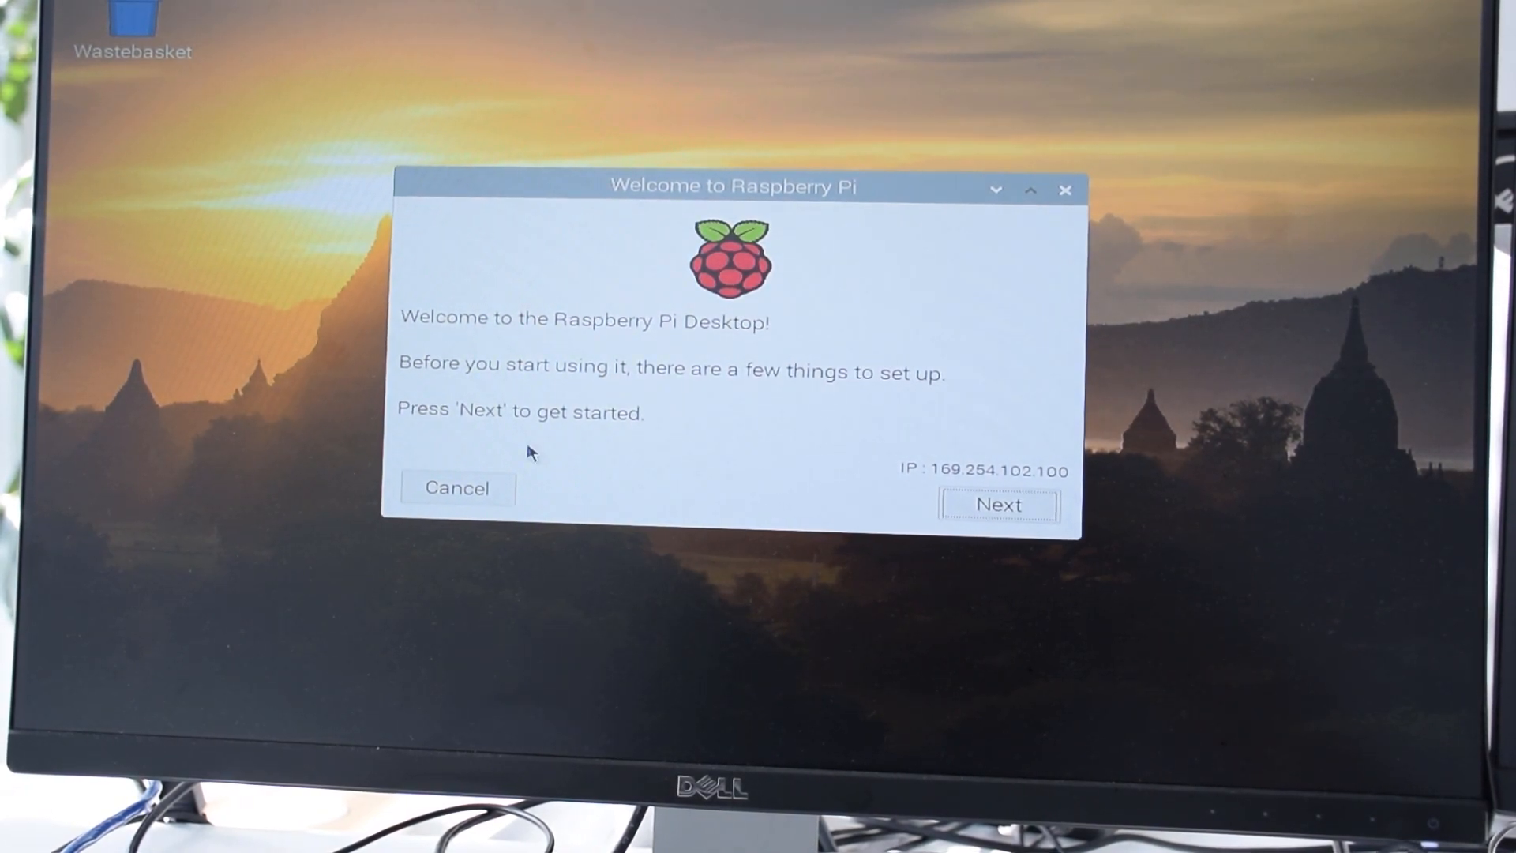
mouse_move(1001, 522)
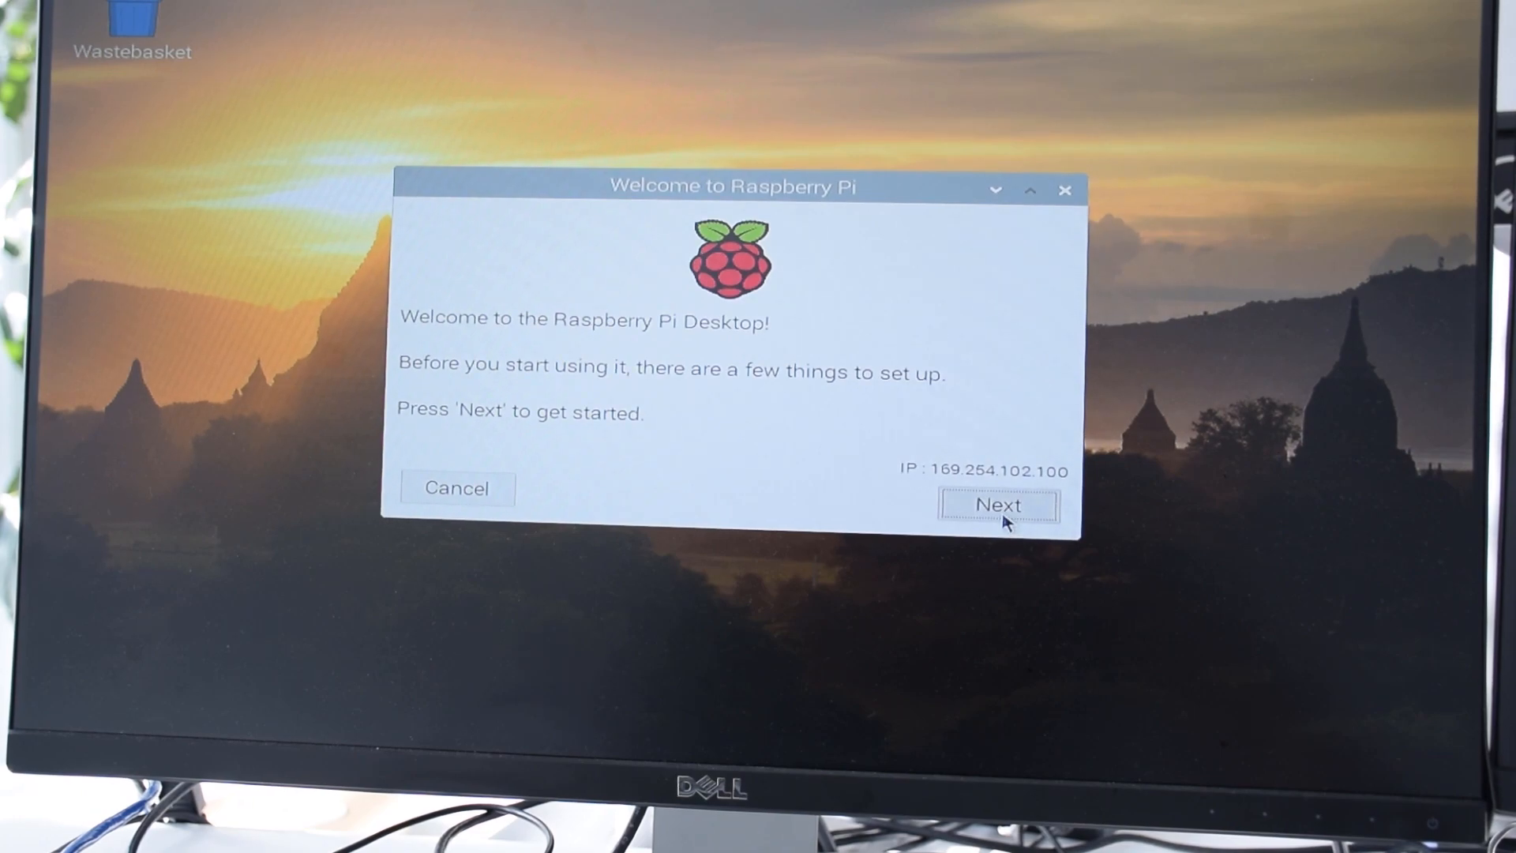
Start the setup and choose India as country with English as language
click(999, 505)
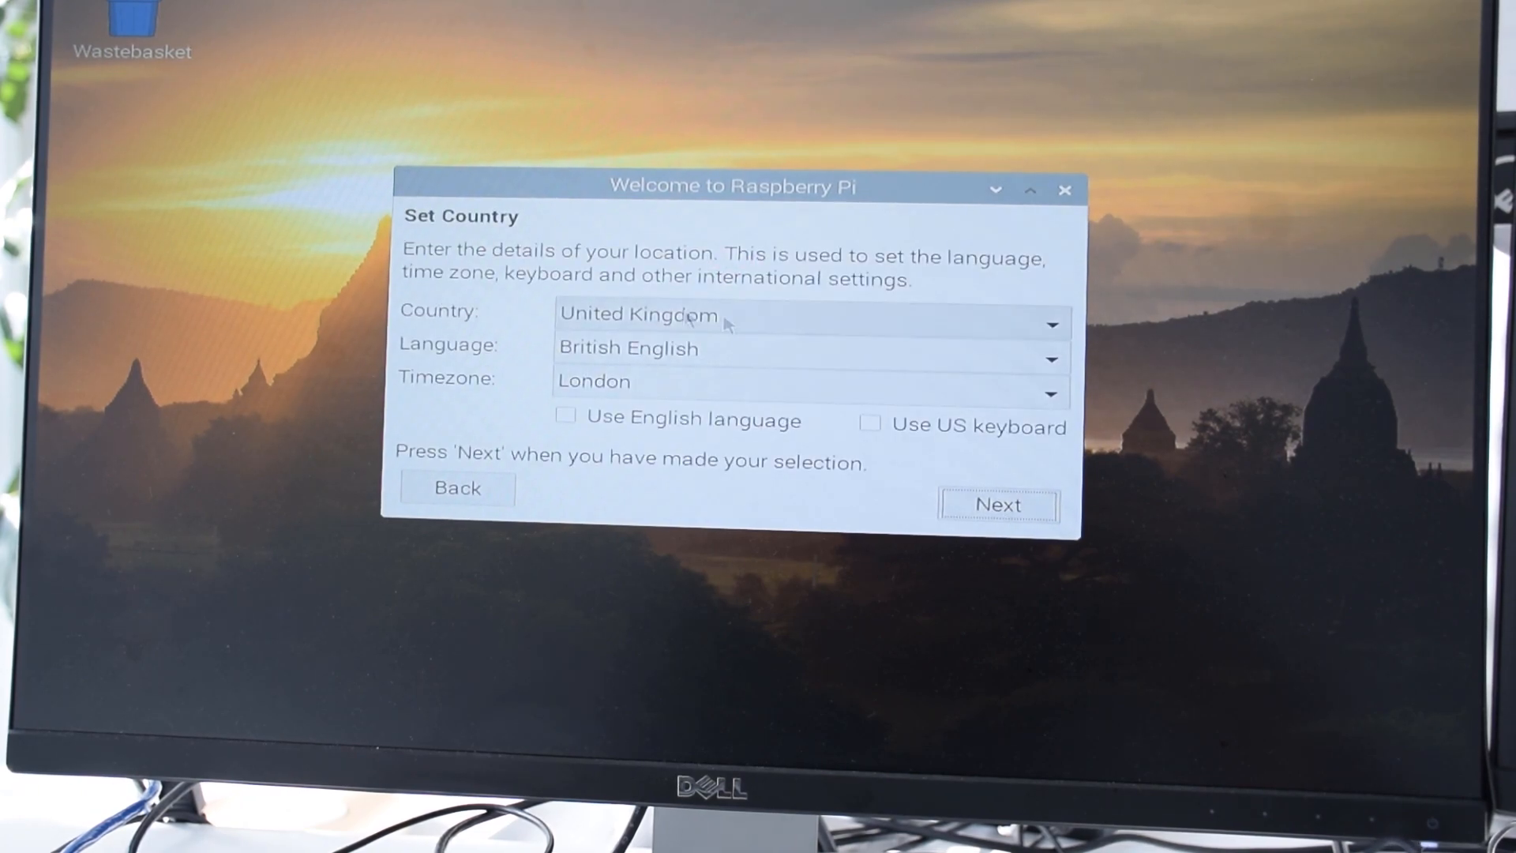
click(1052, 324)
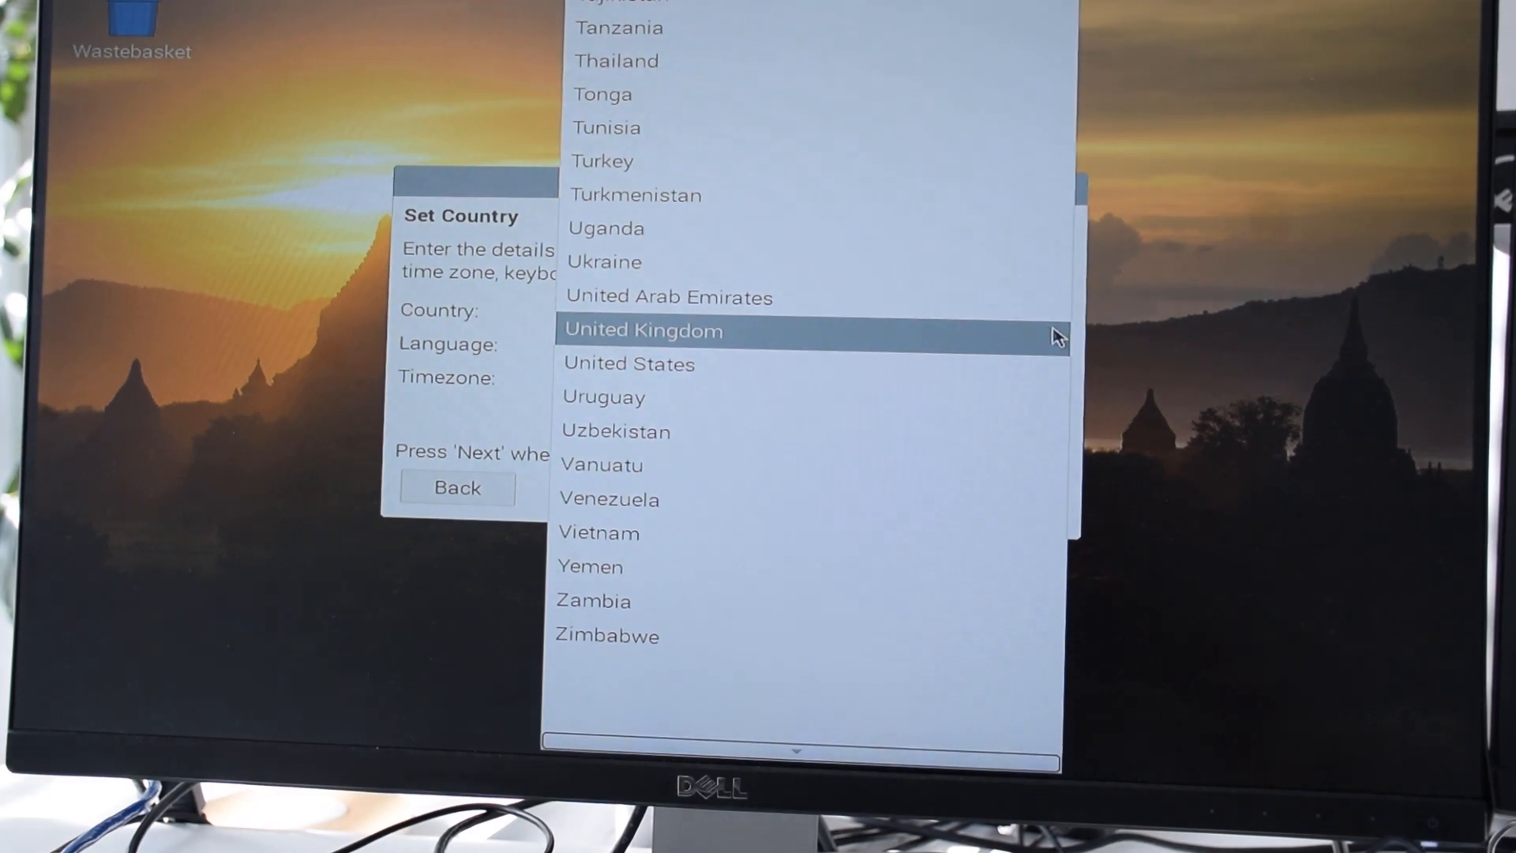
click(643, 330)
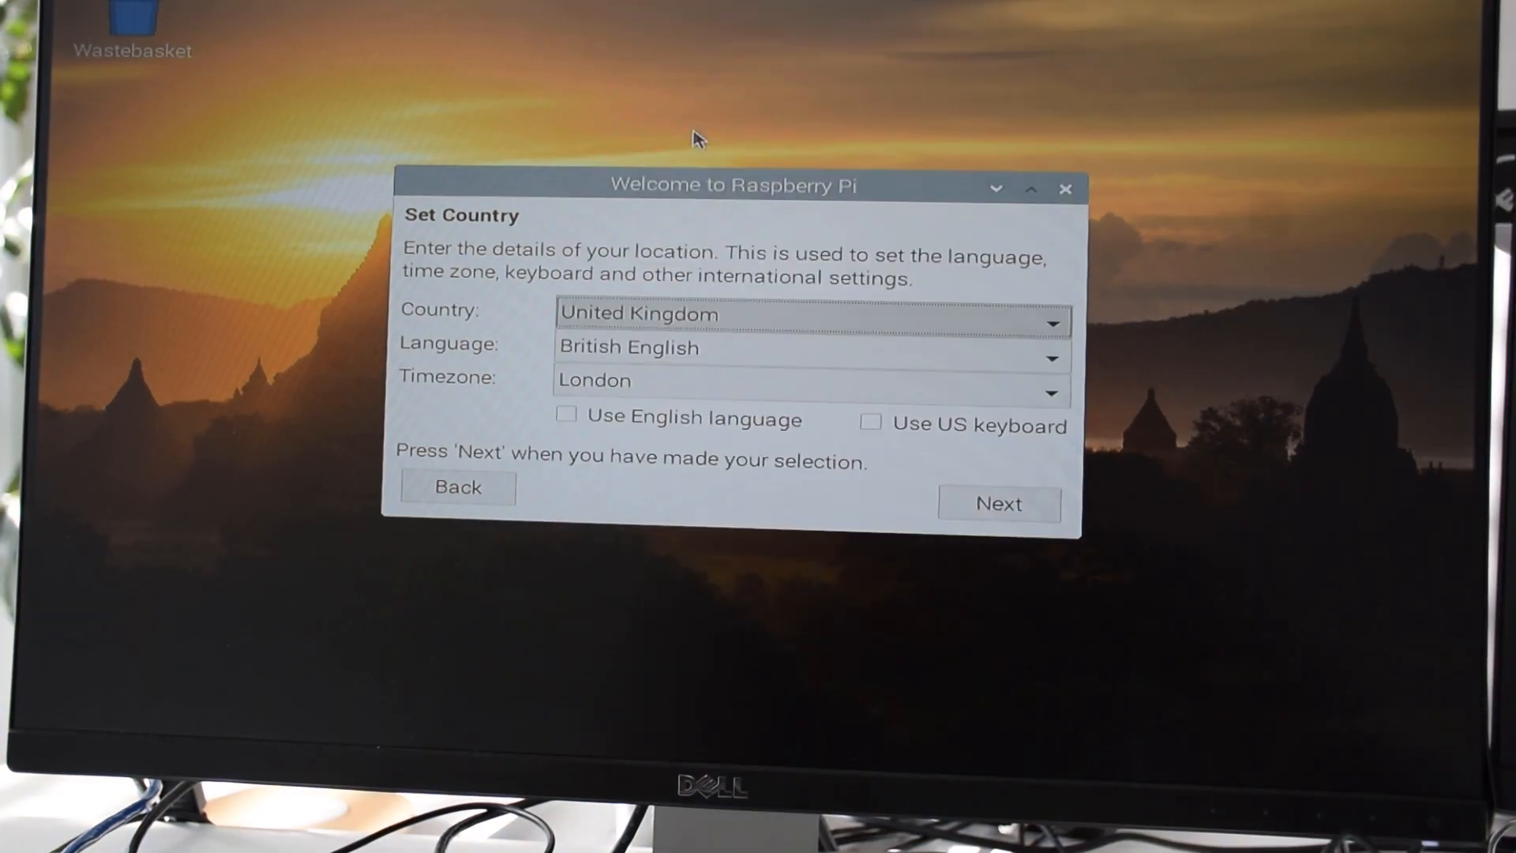
click(810, 346)
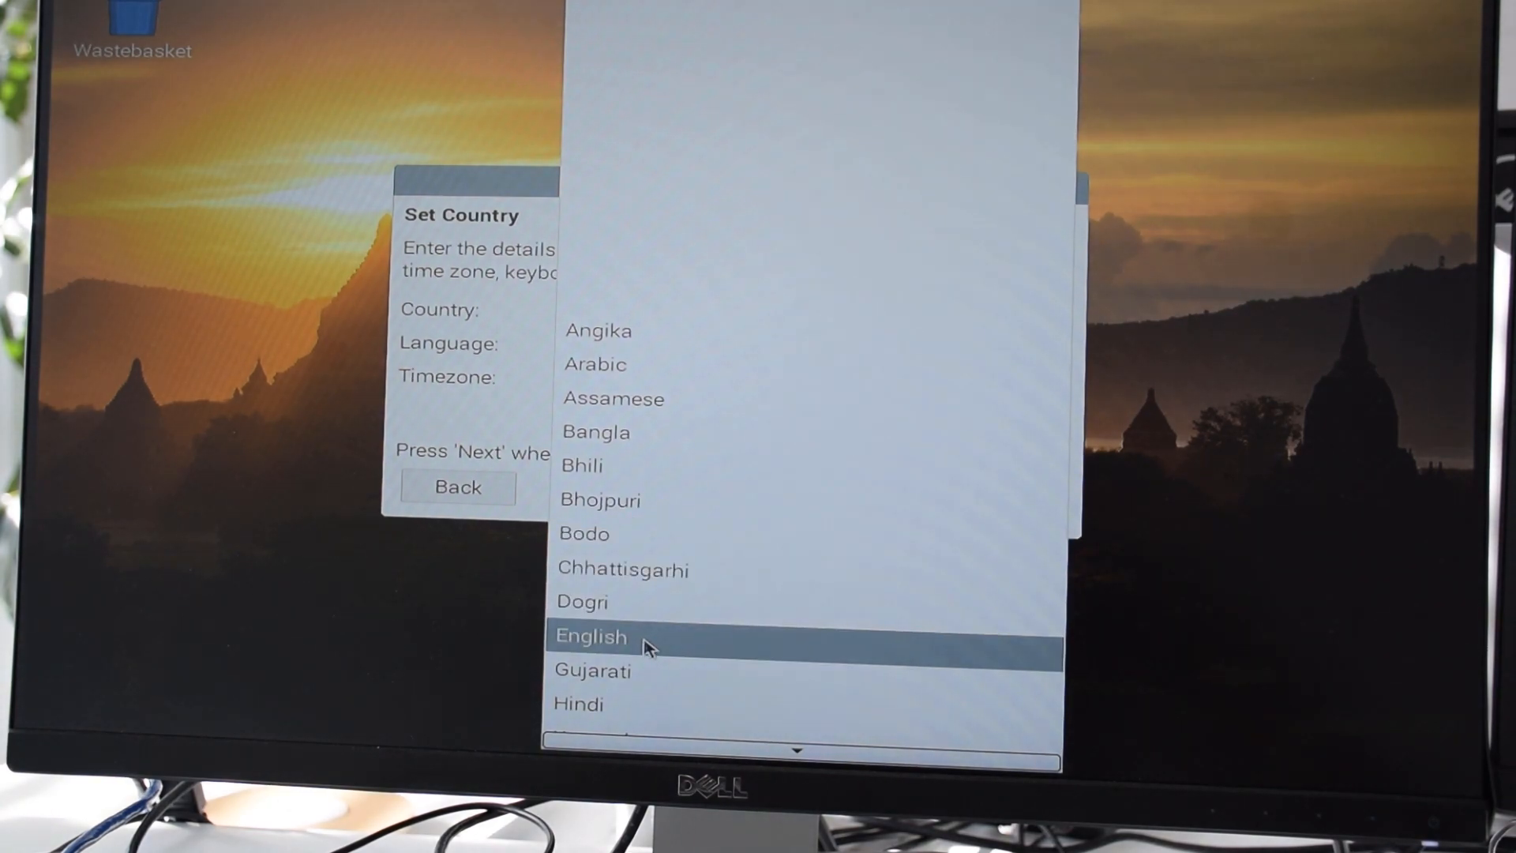
click(591, 637)
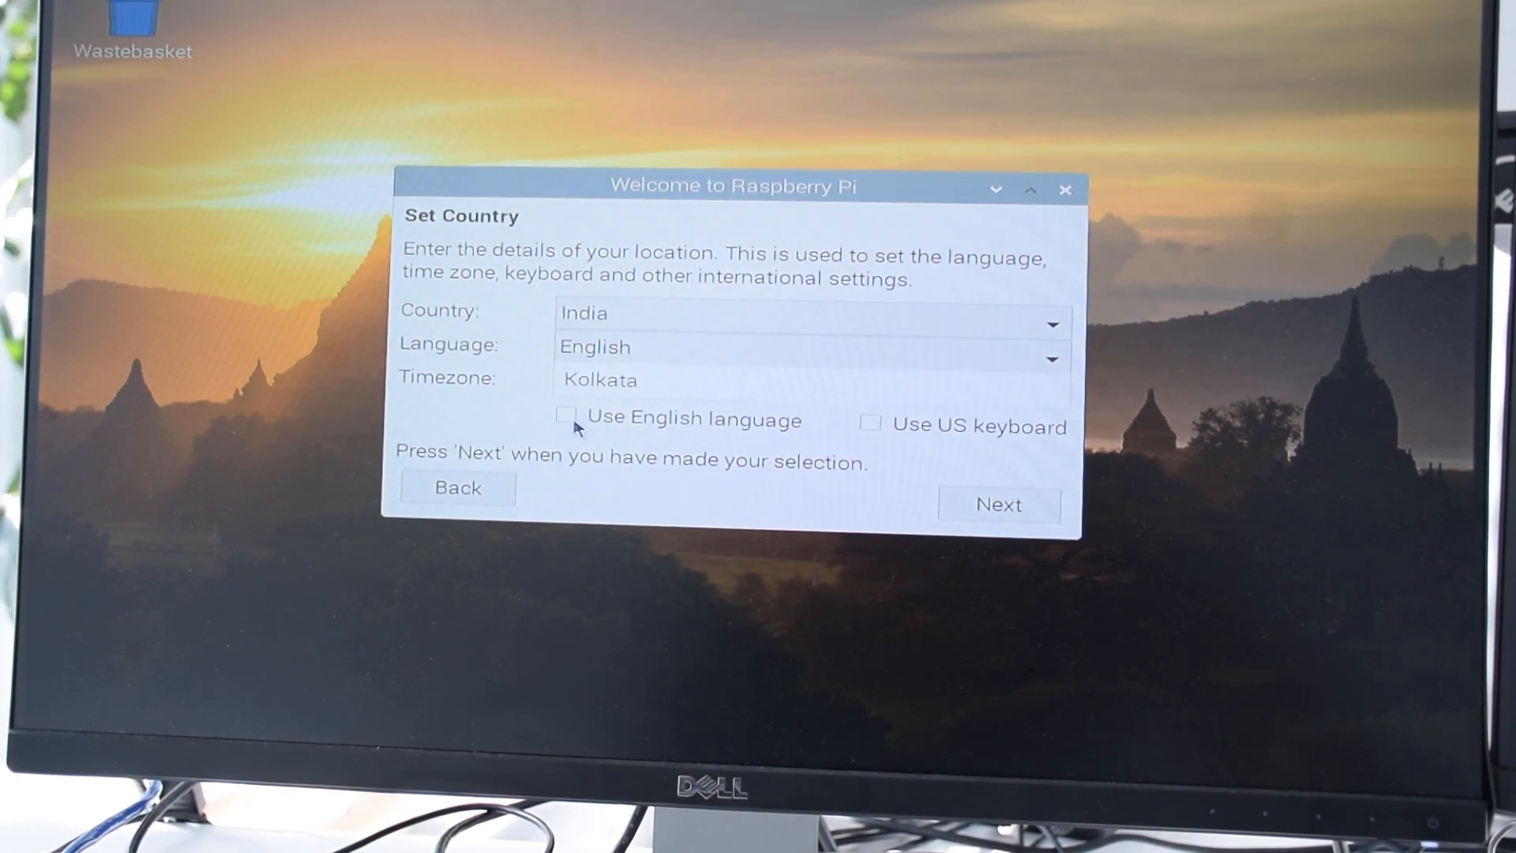
mouse_move(566, 417)
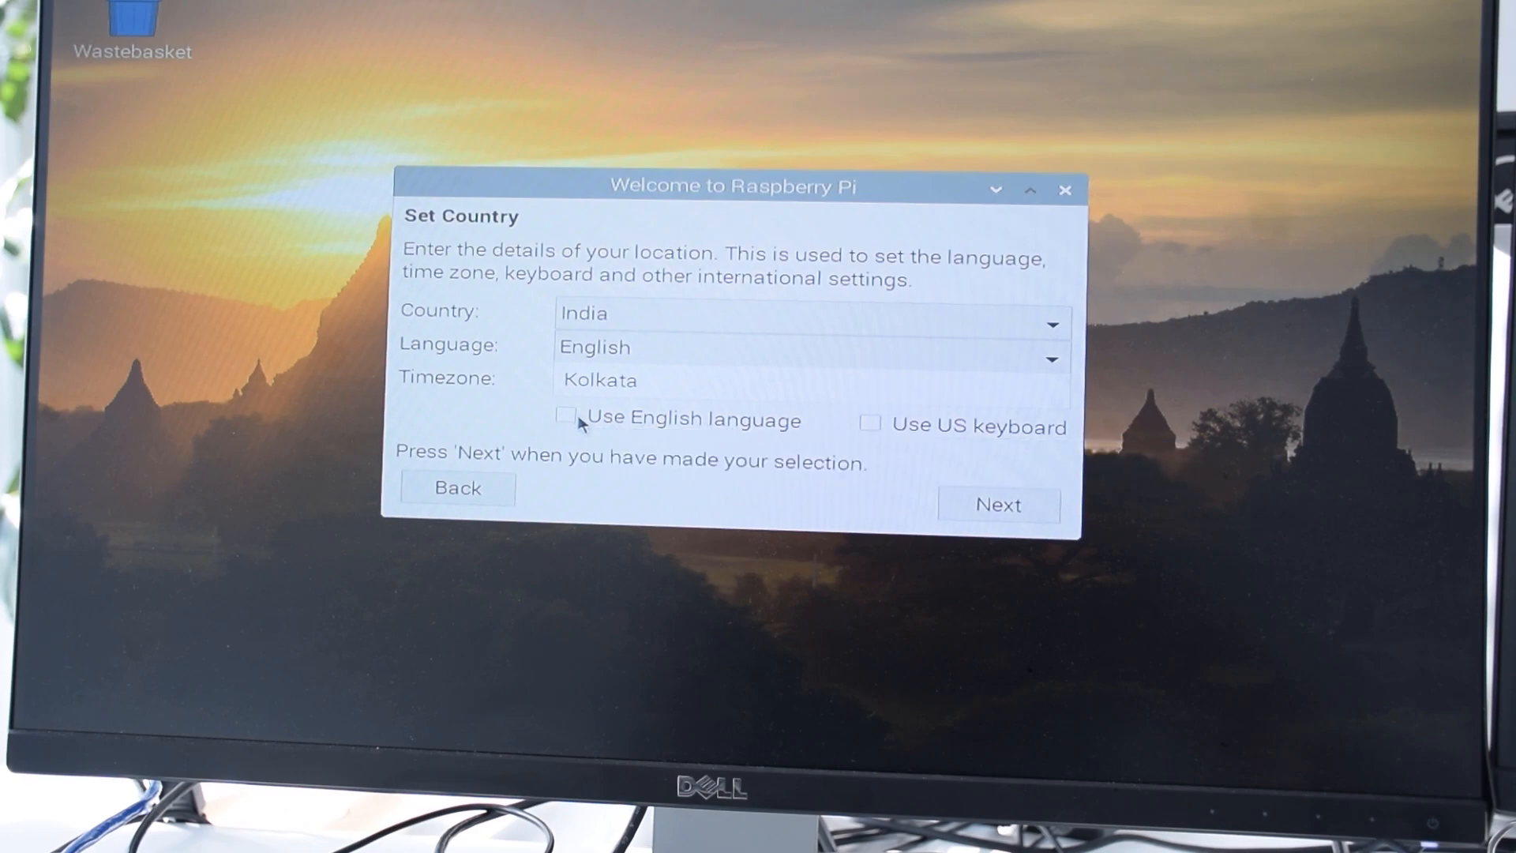
mouse_move(568, 419)
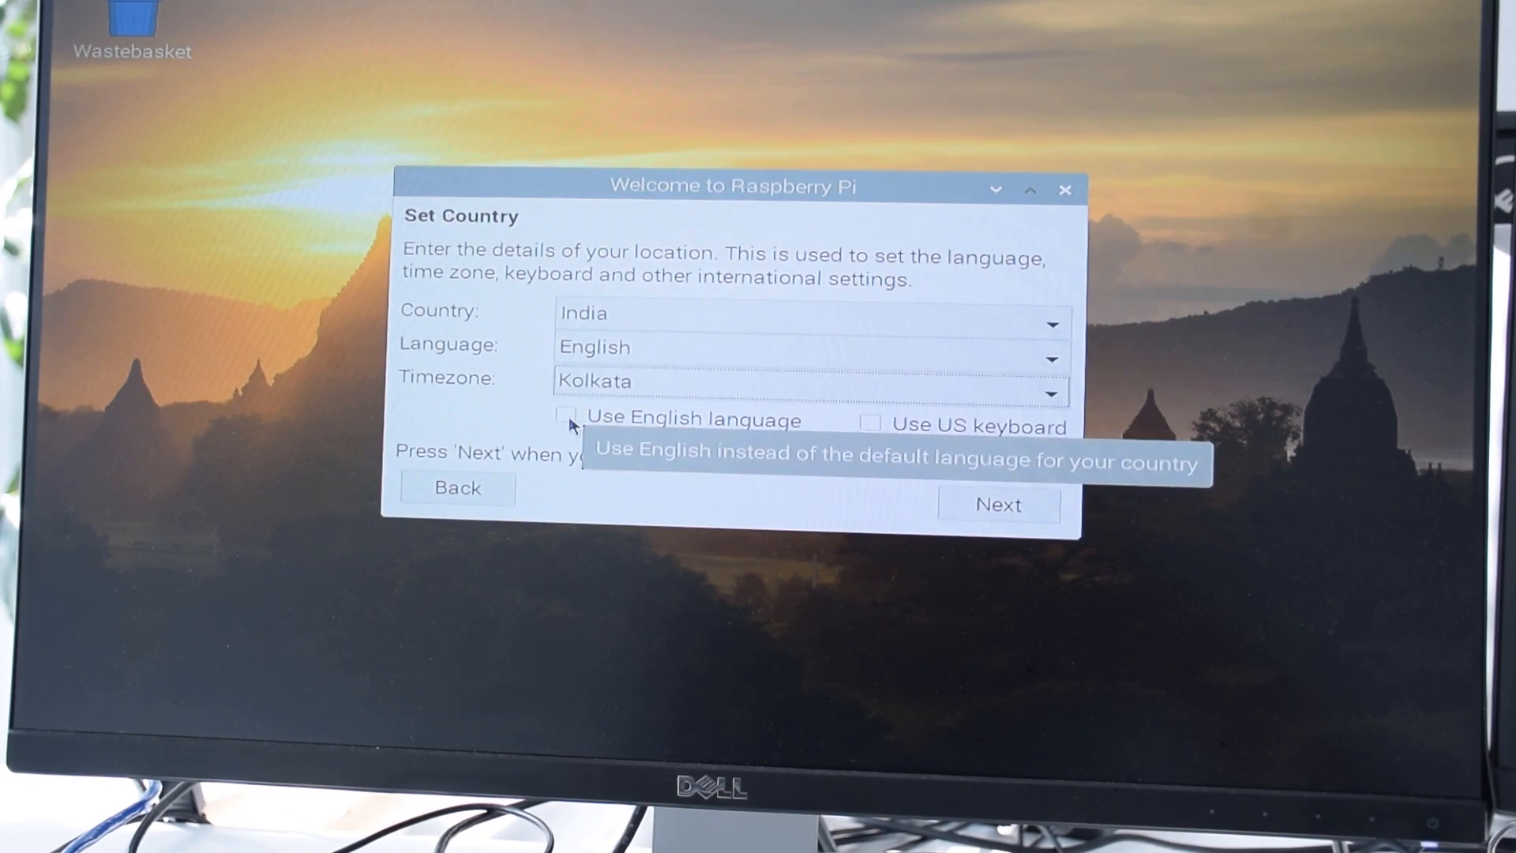
Enable the 'Use English language' and 'Use US keyboard' options
click(567, 419)
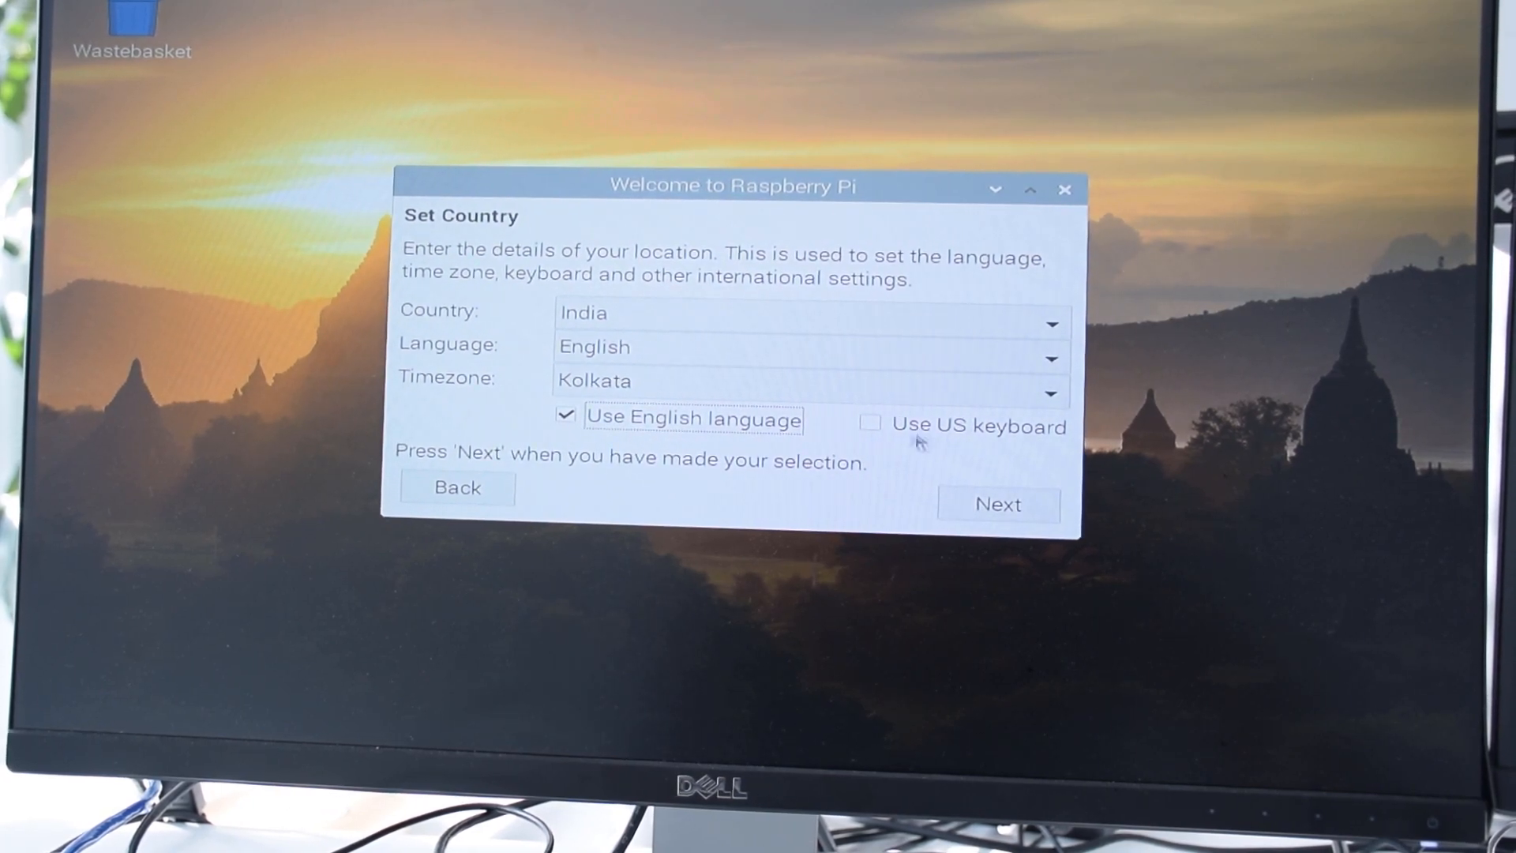
click(869, 423)
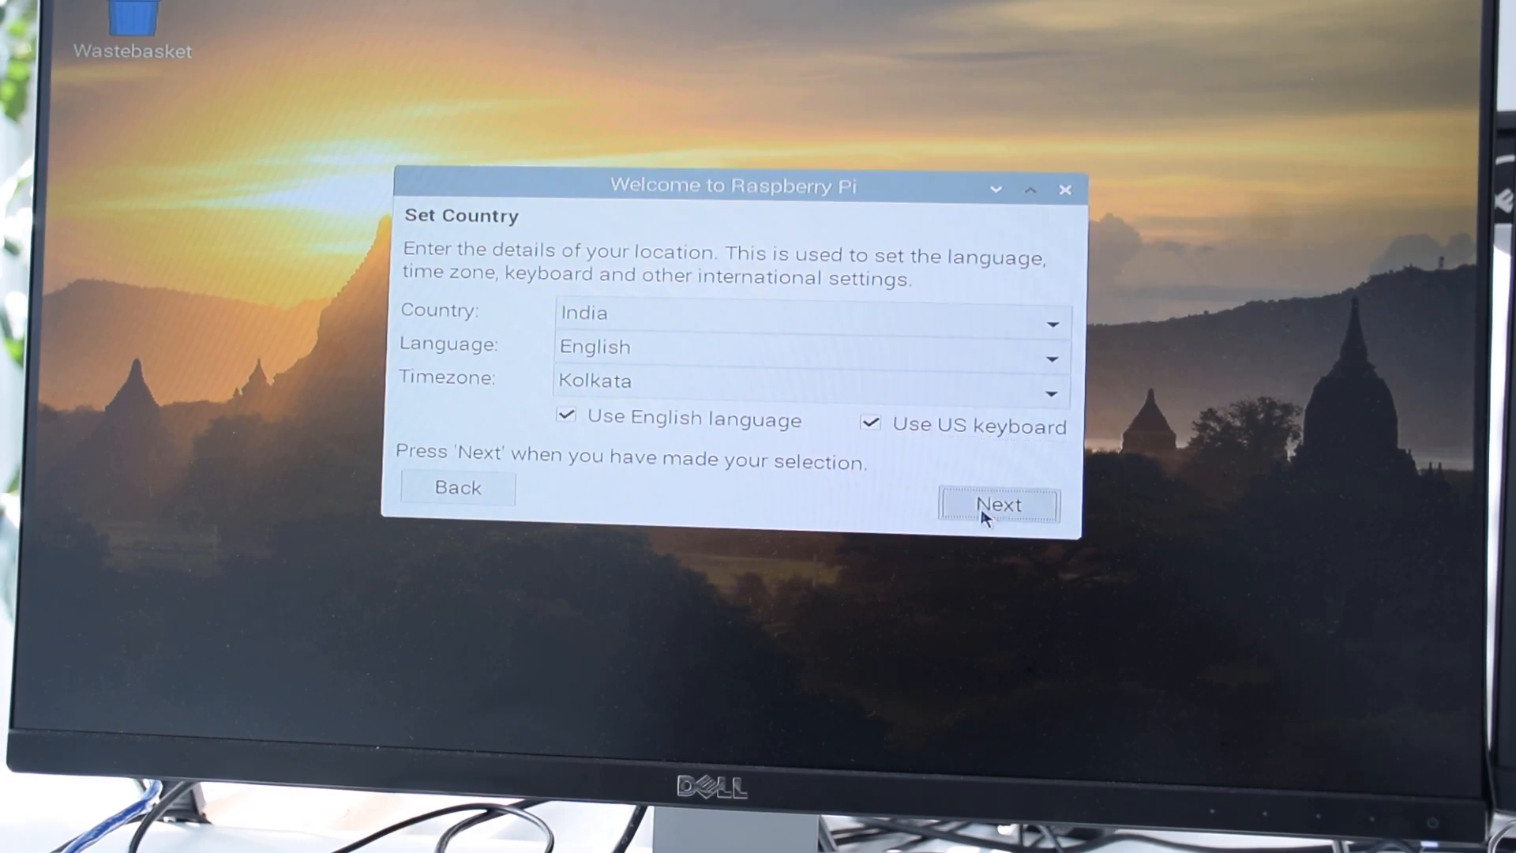
Enter and confirm the new password, then continue past the password step
click(999, 505)
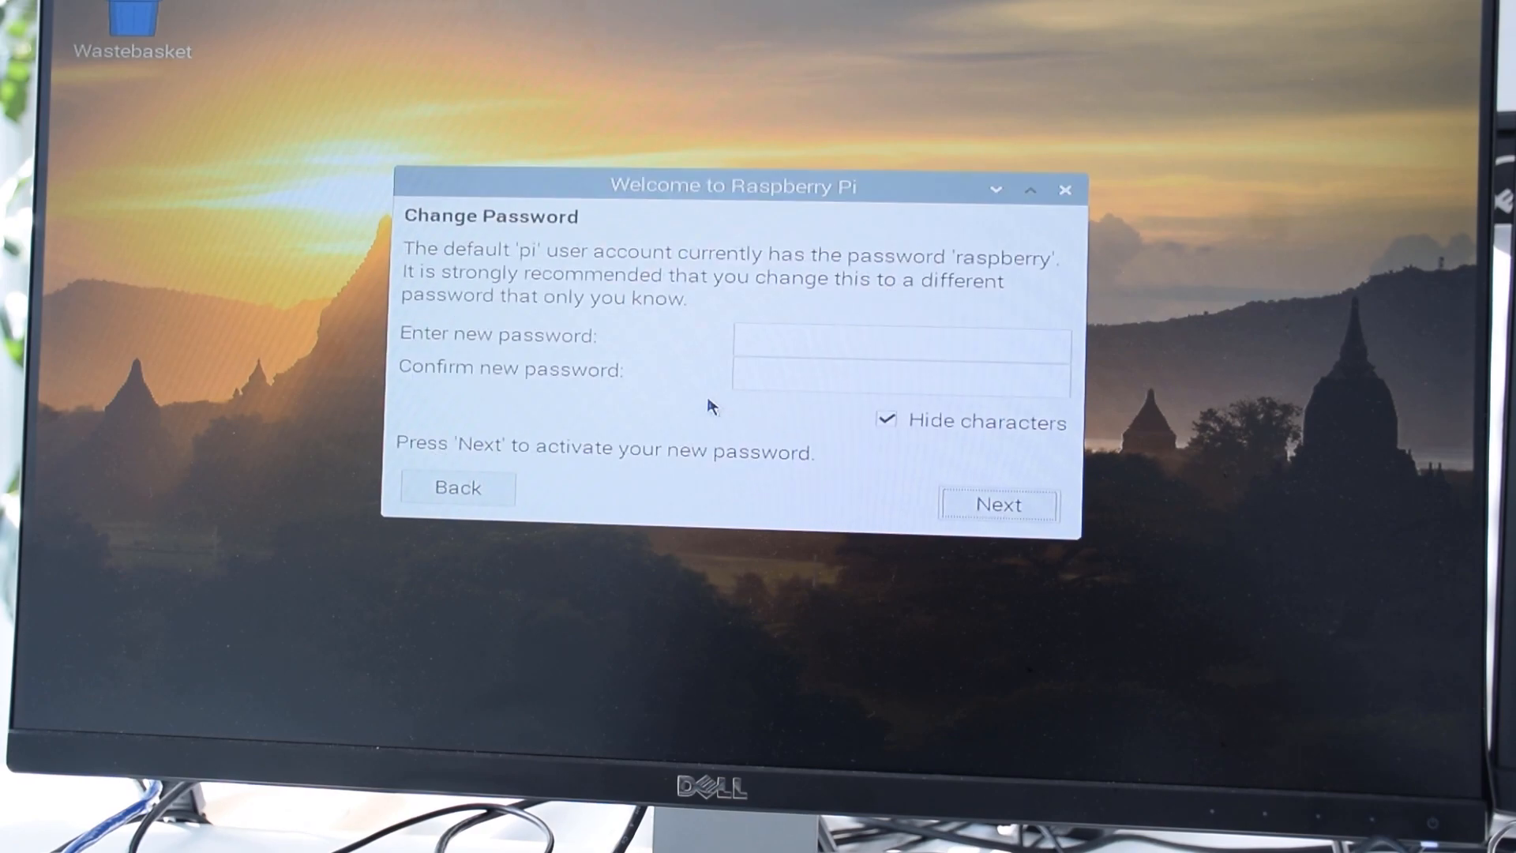
mouse_move(789, 363)
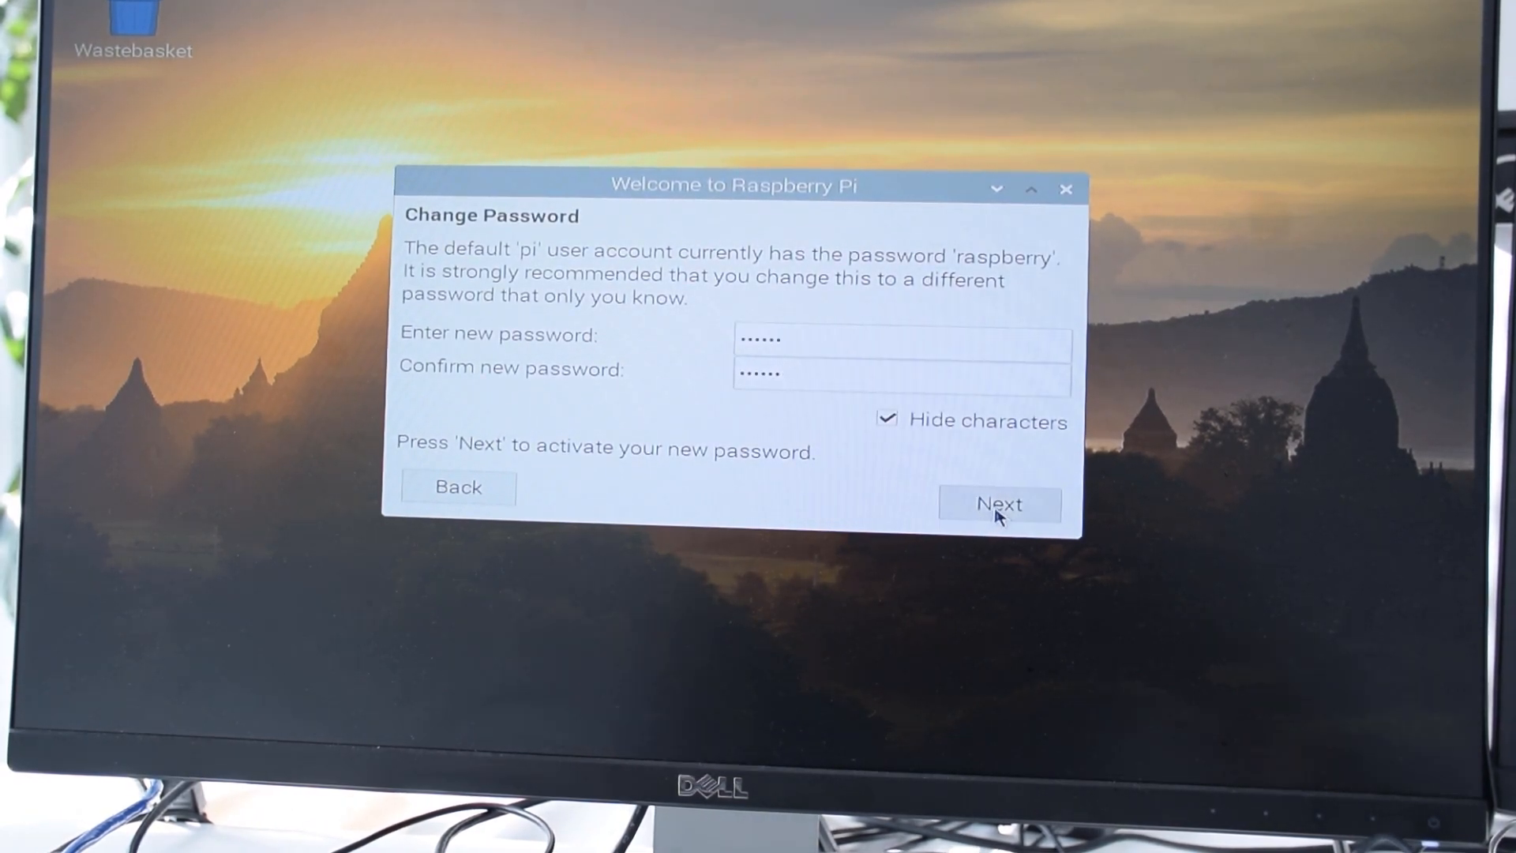
click(999, 504)
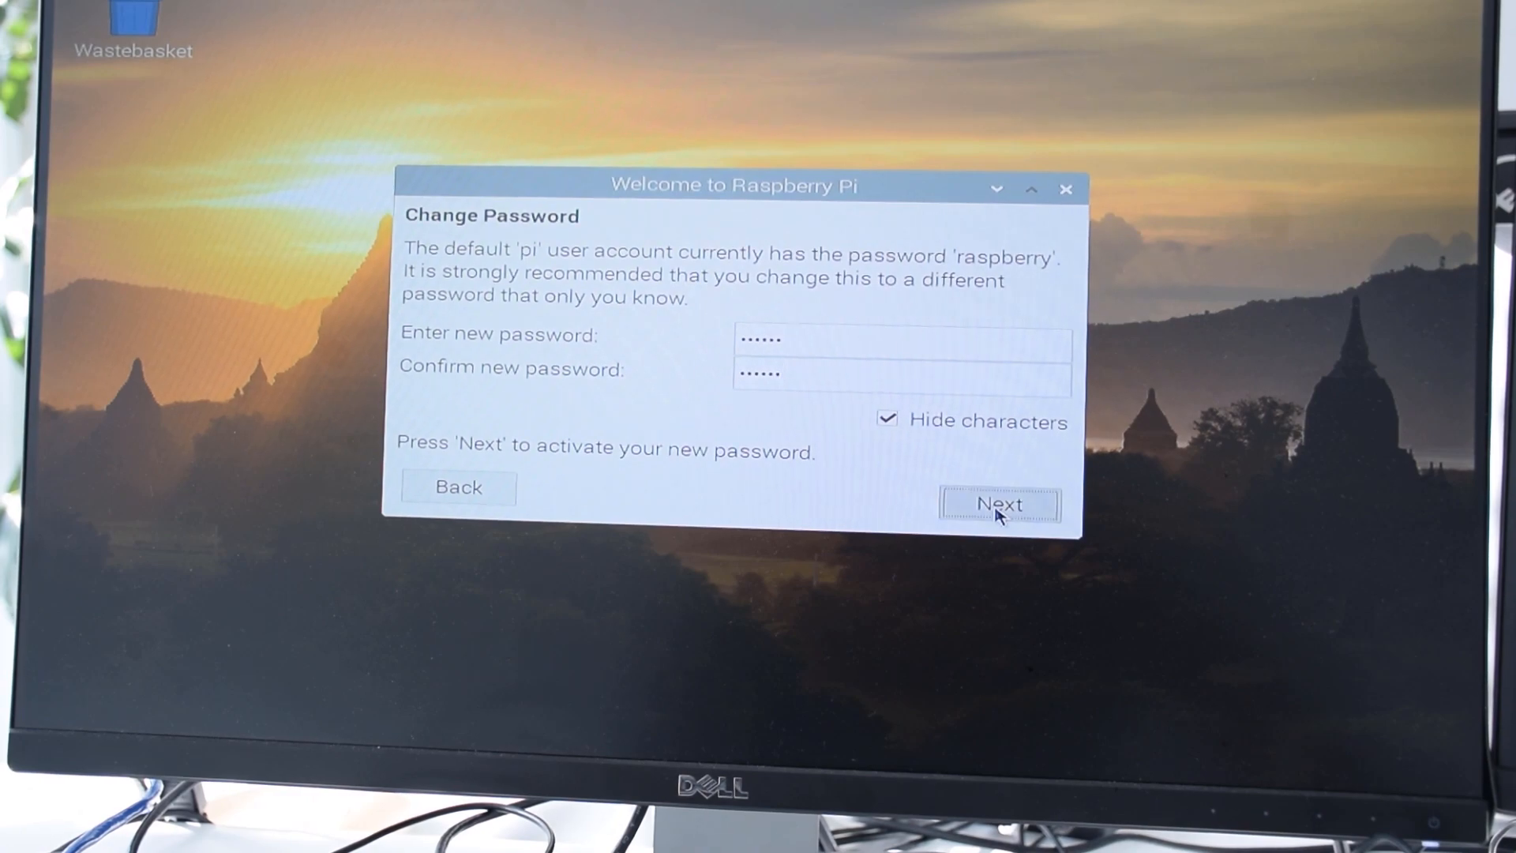
Select the medialesson WiFi network and continue to the Update Software page
click(1000, 504)
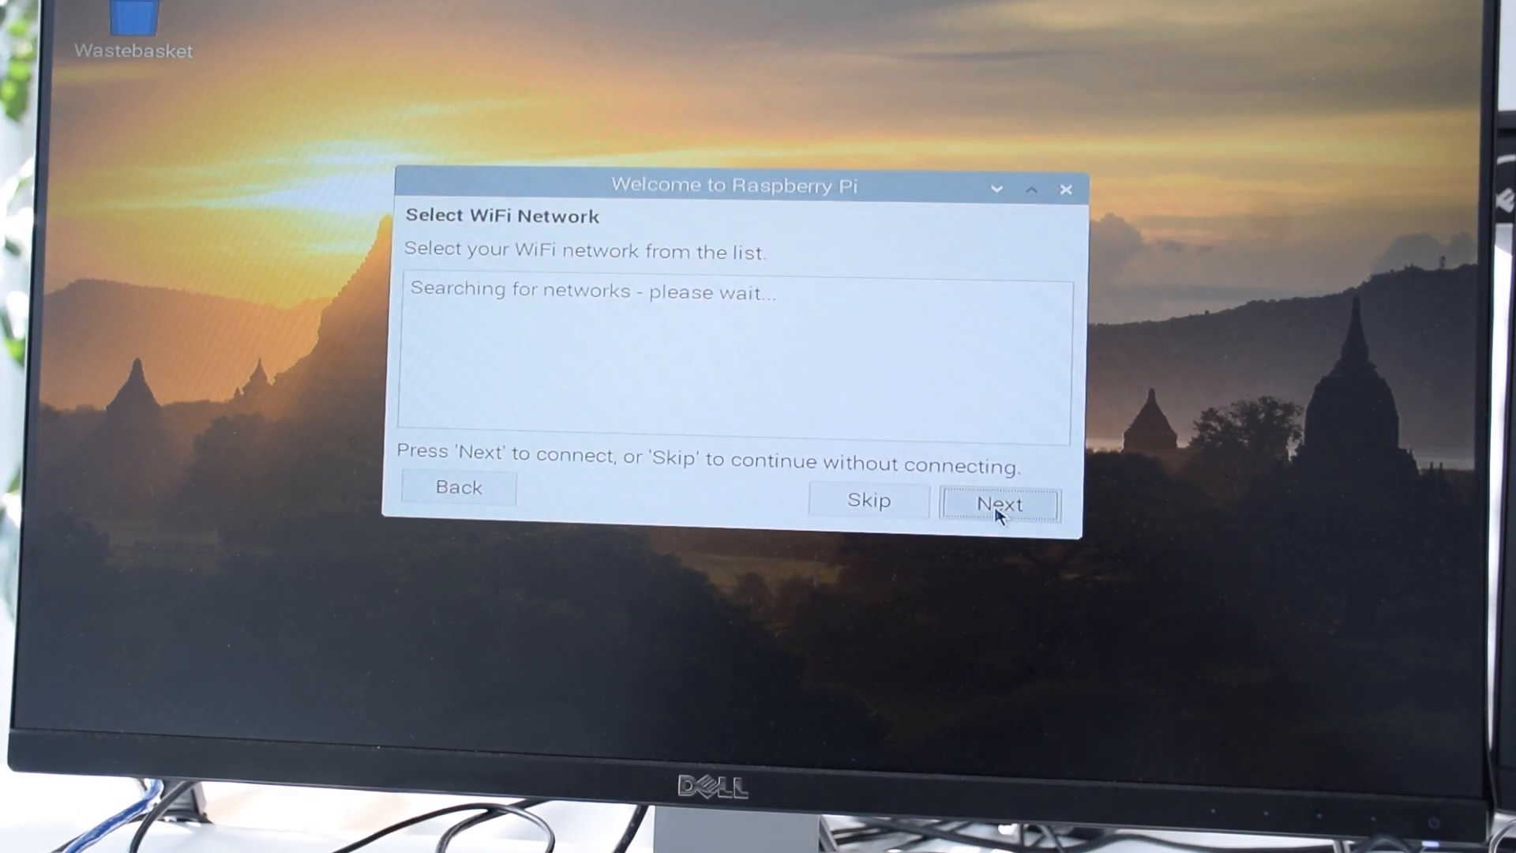
mouse_move(689, 375)
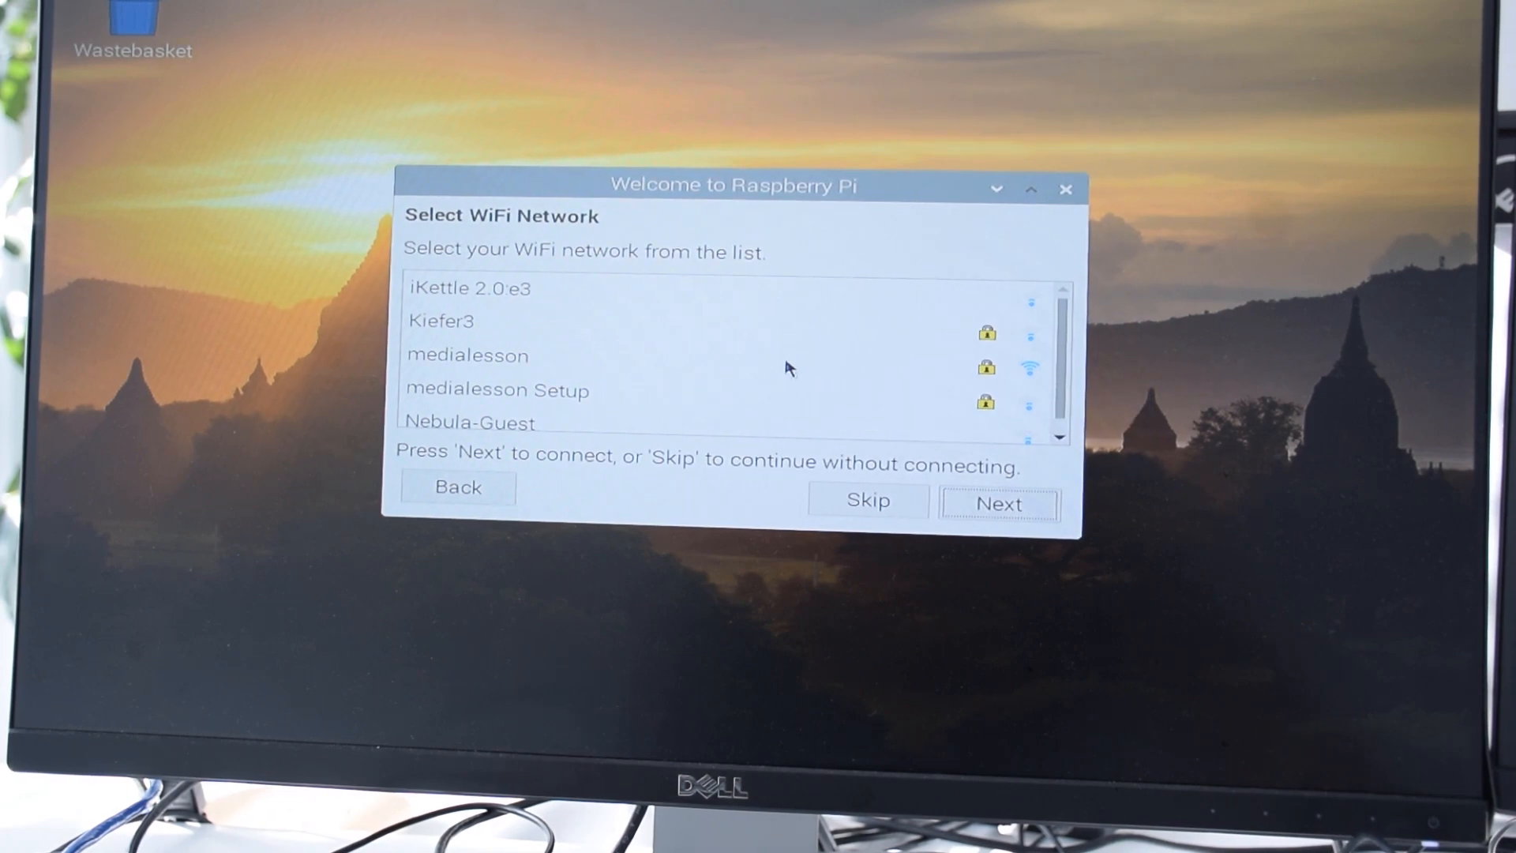
click(999, 505)
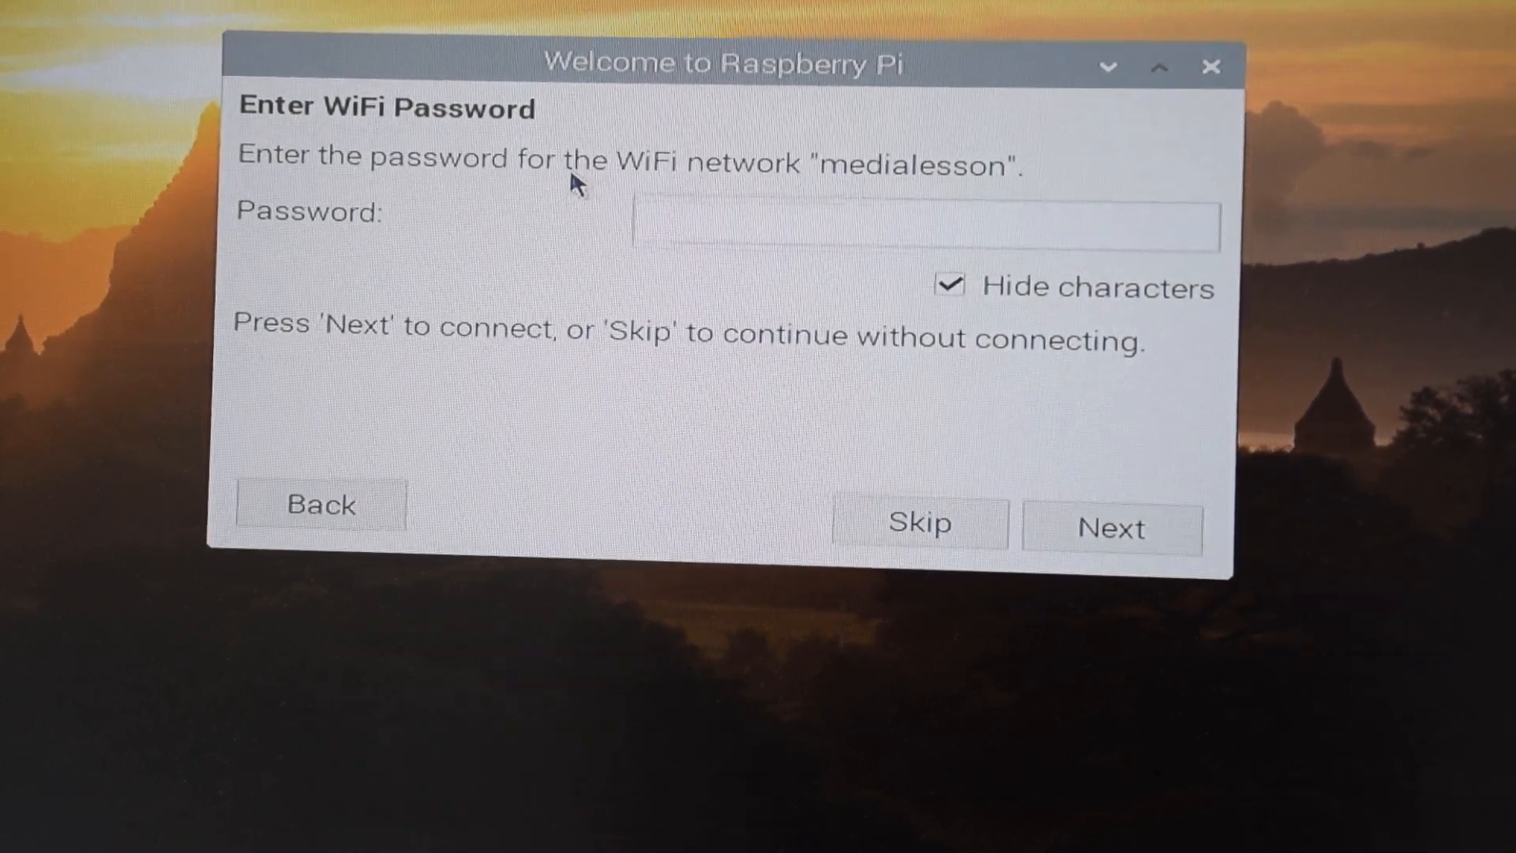
click(1110, 529)
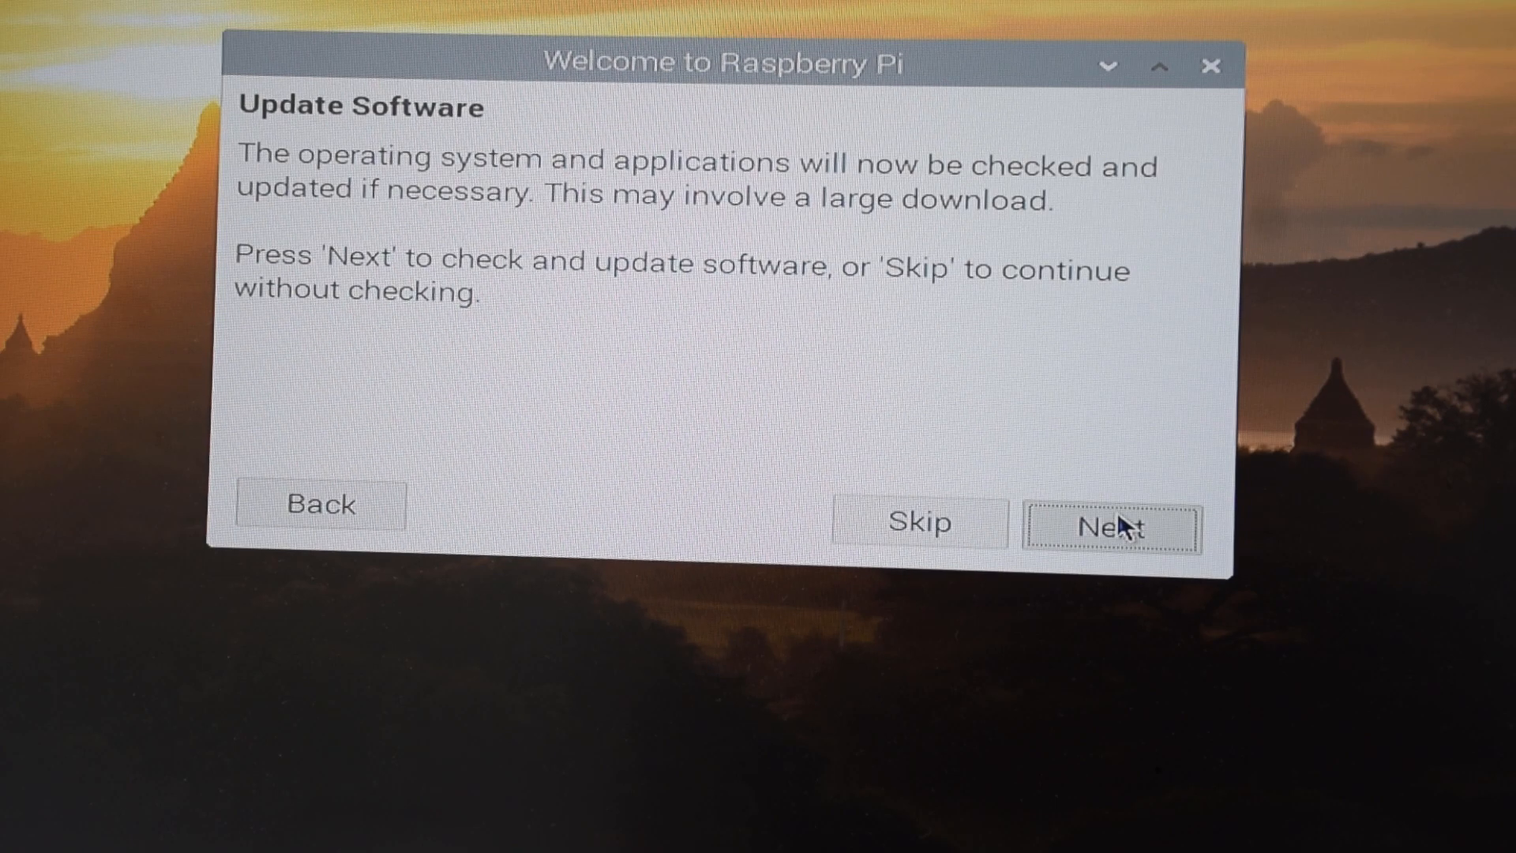
Start the software update check, which ends in a repository Suite value error
click(1112, 527)
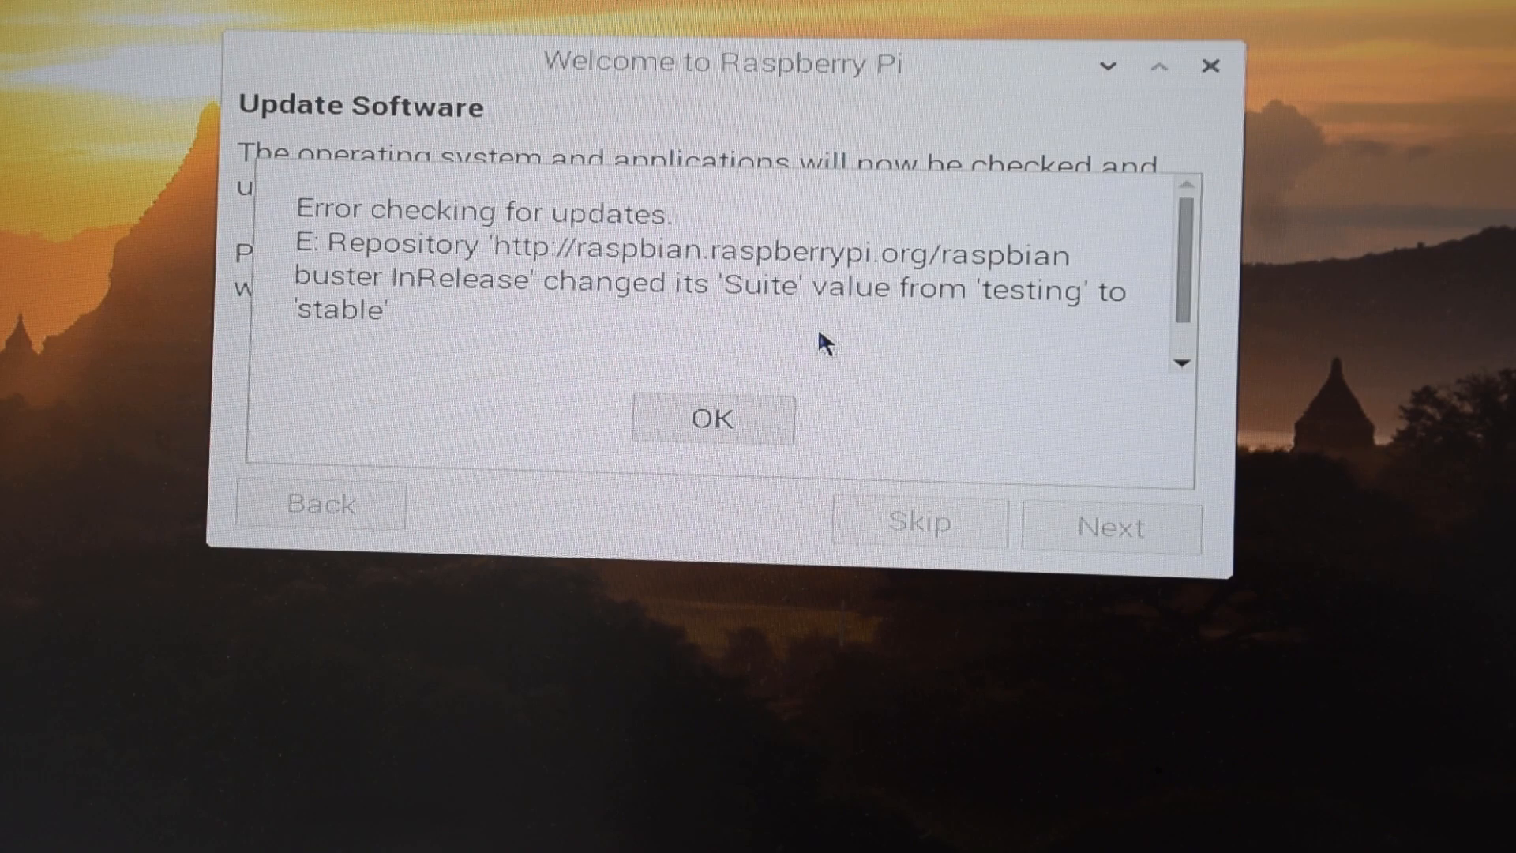
mouse_move(822, 292)
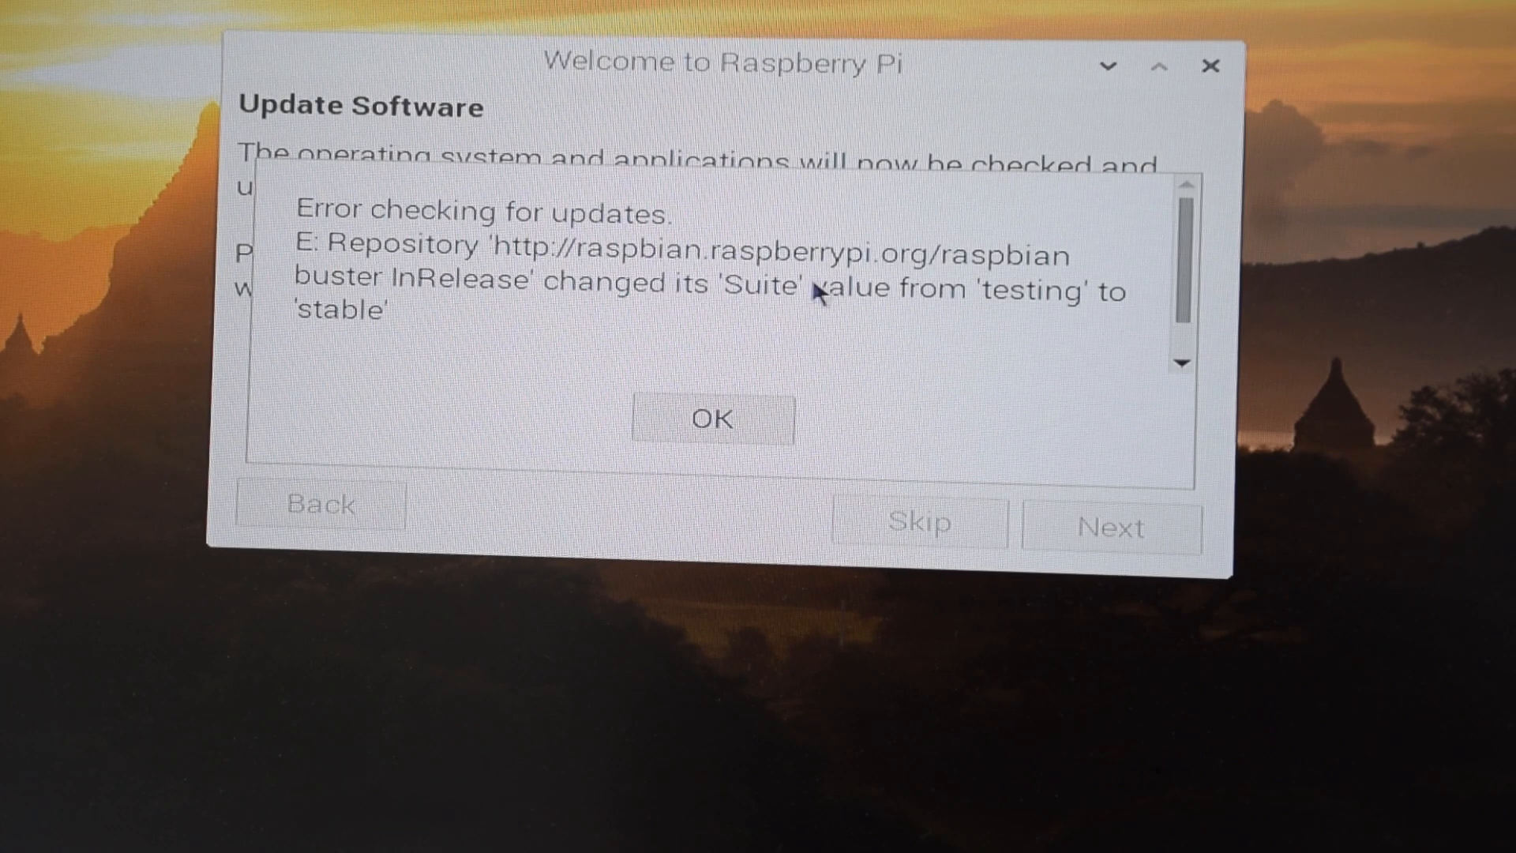
mouse_move(943, 300)
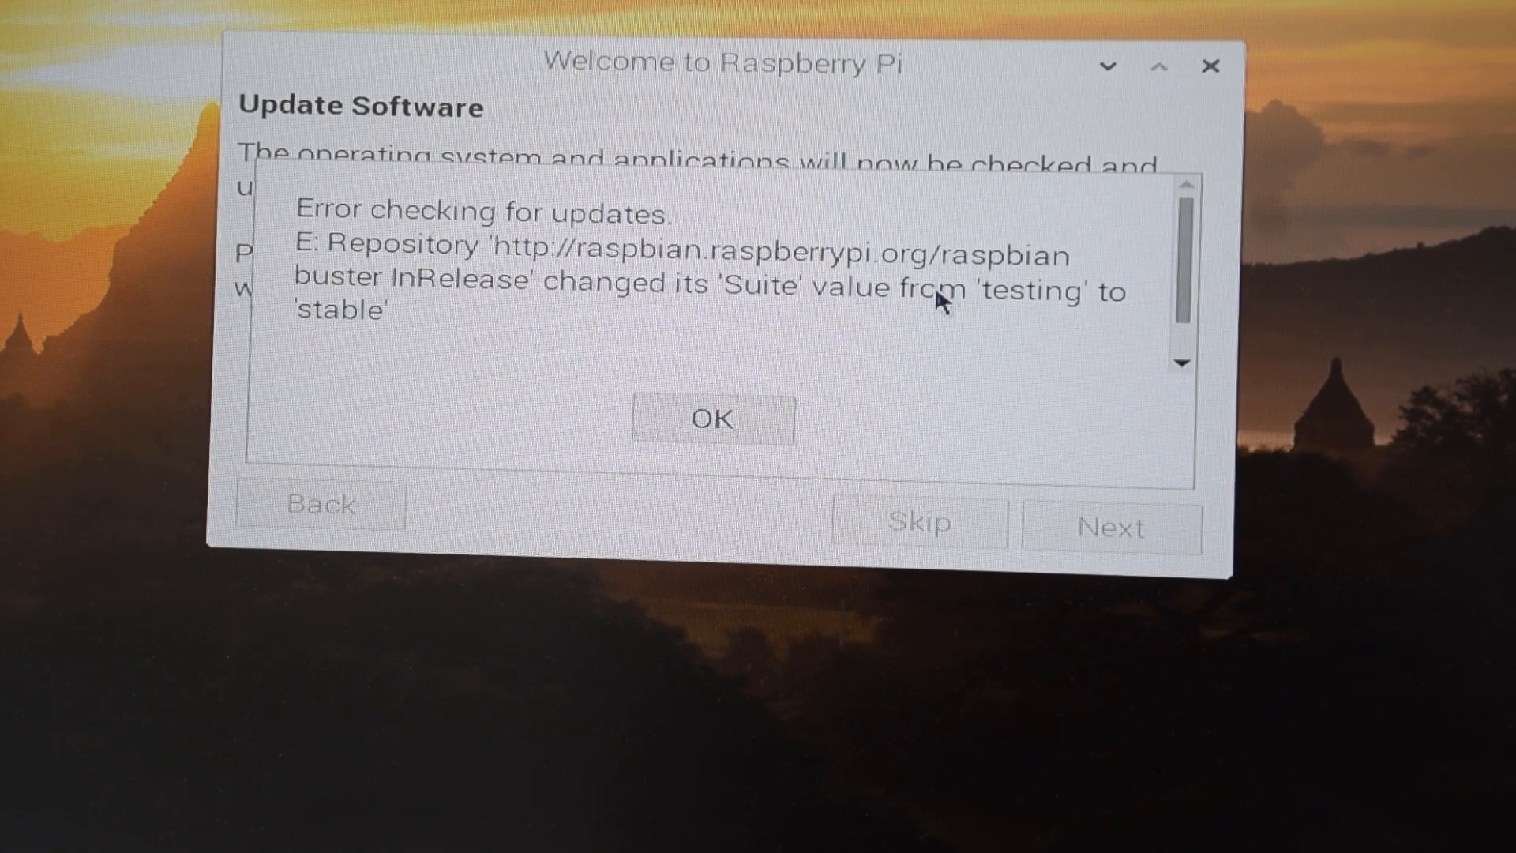
mouse_move(440, 301)
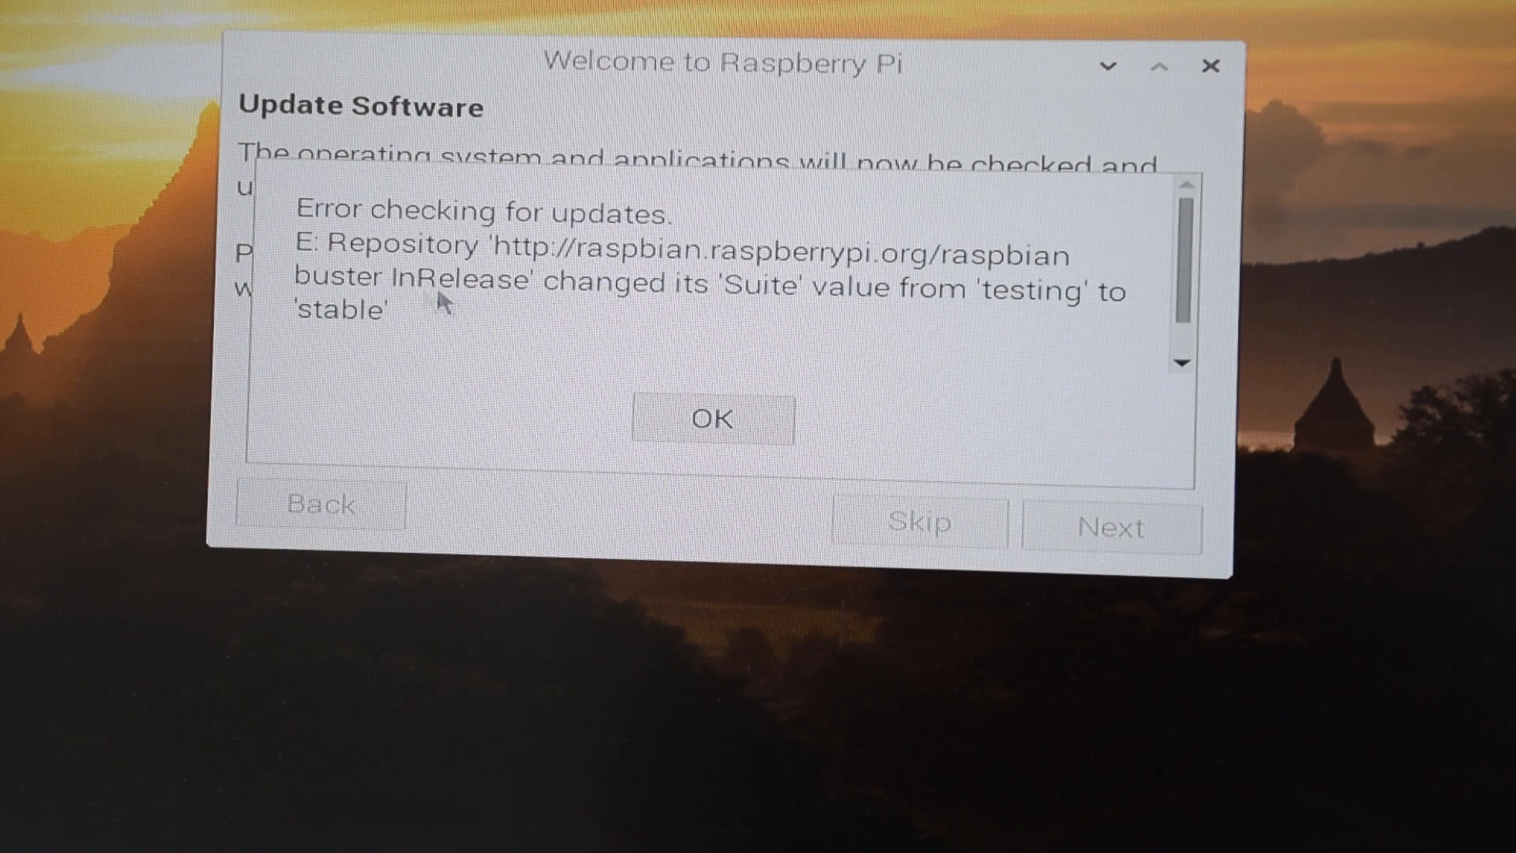
mouse_move(469, 284)
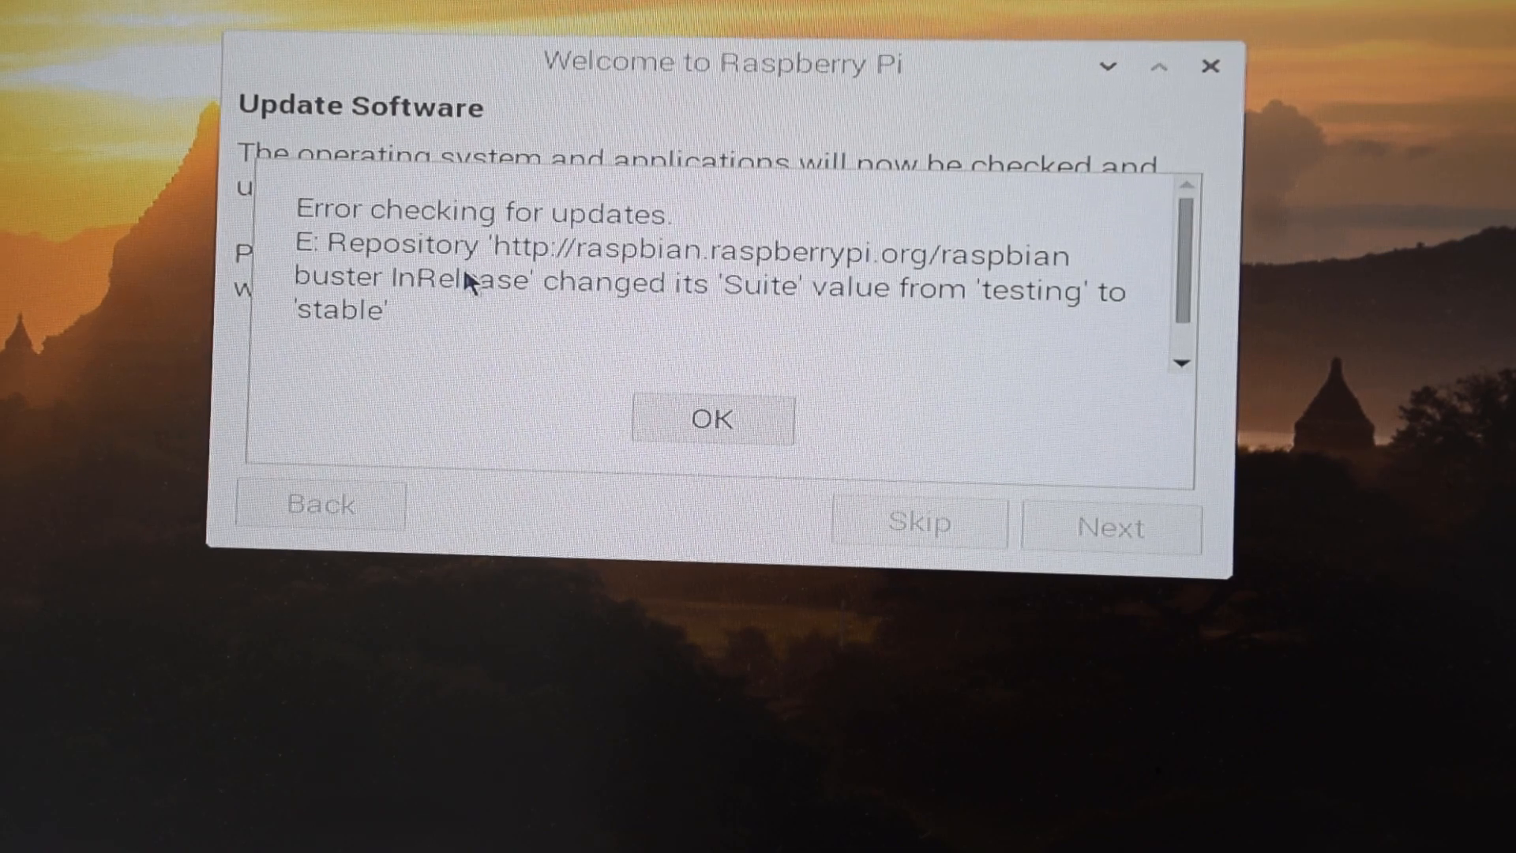
mouse_move(508, 305)
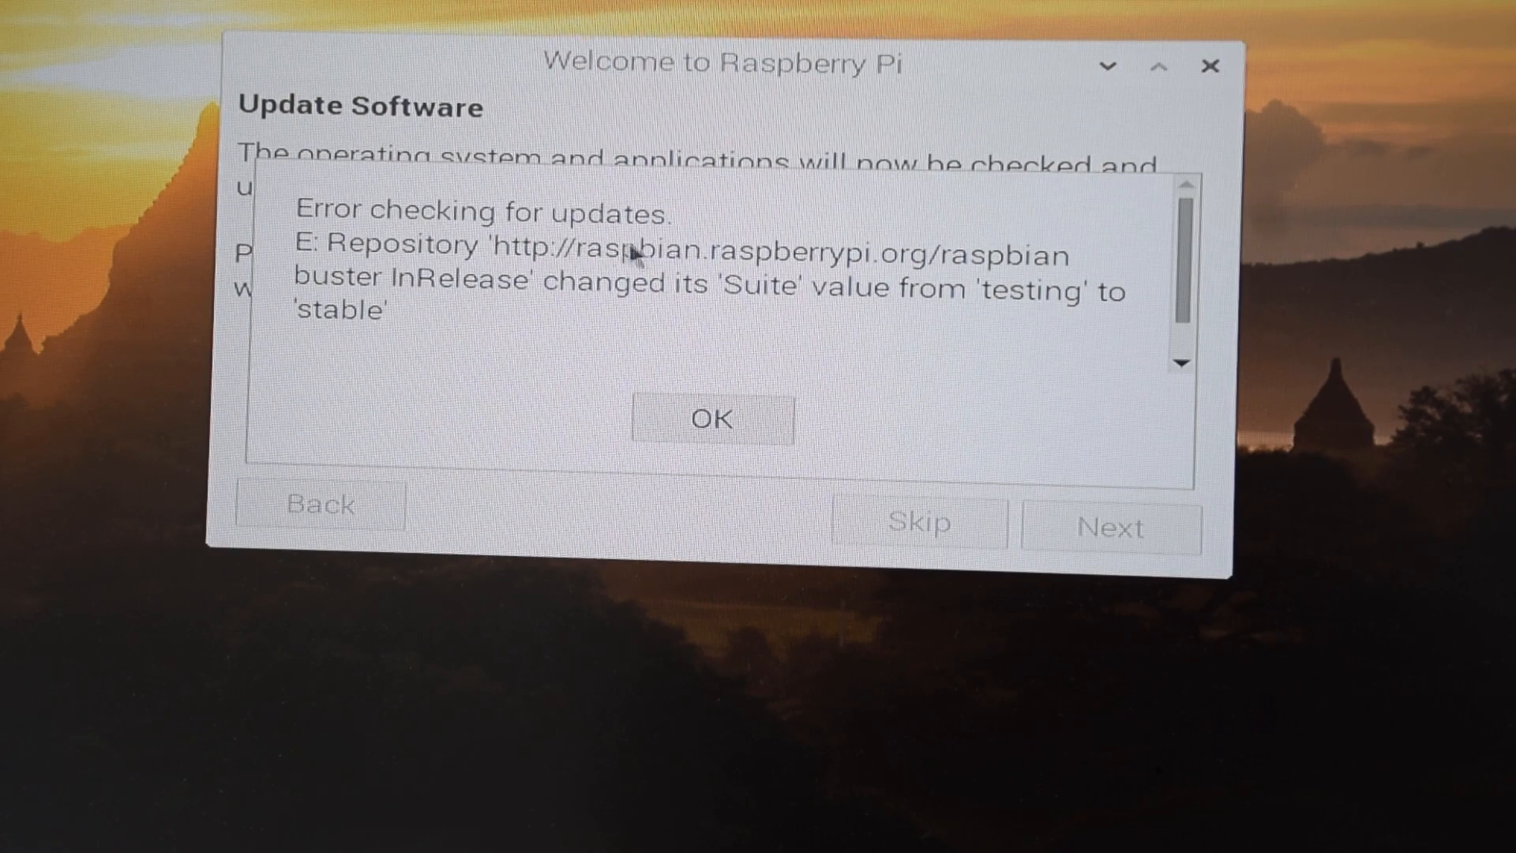
mouse_move(595, 324)
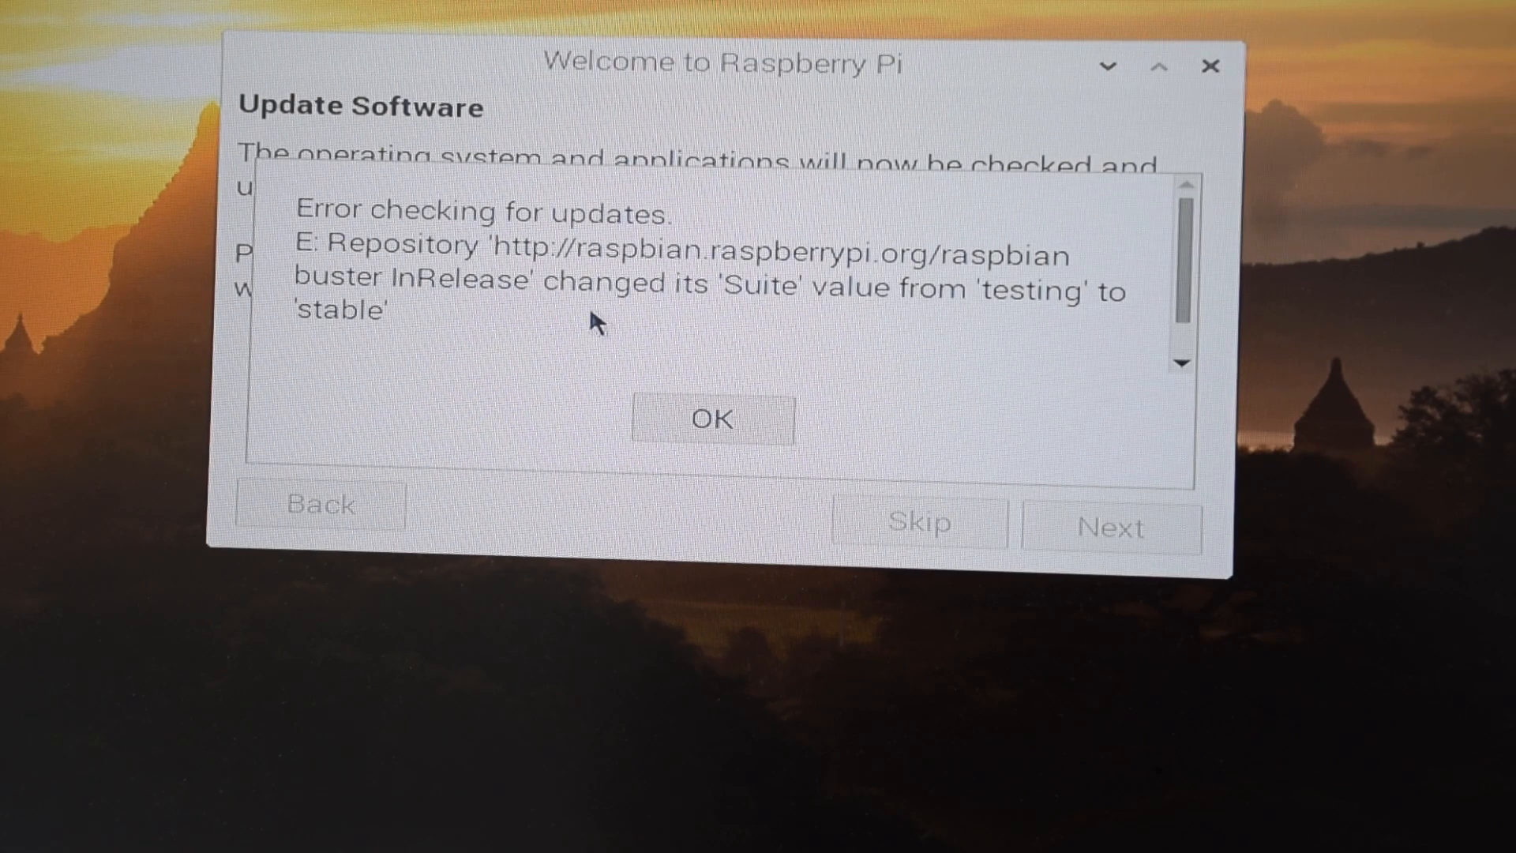
mouse_move(715, 420)
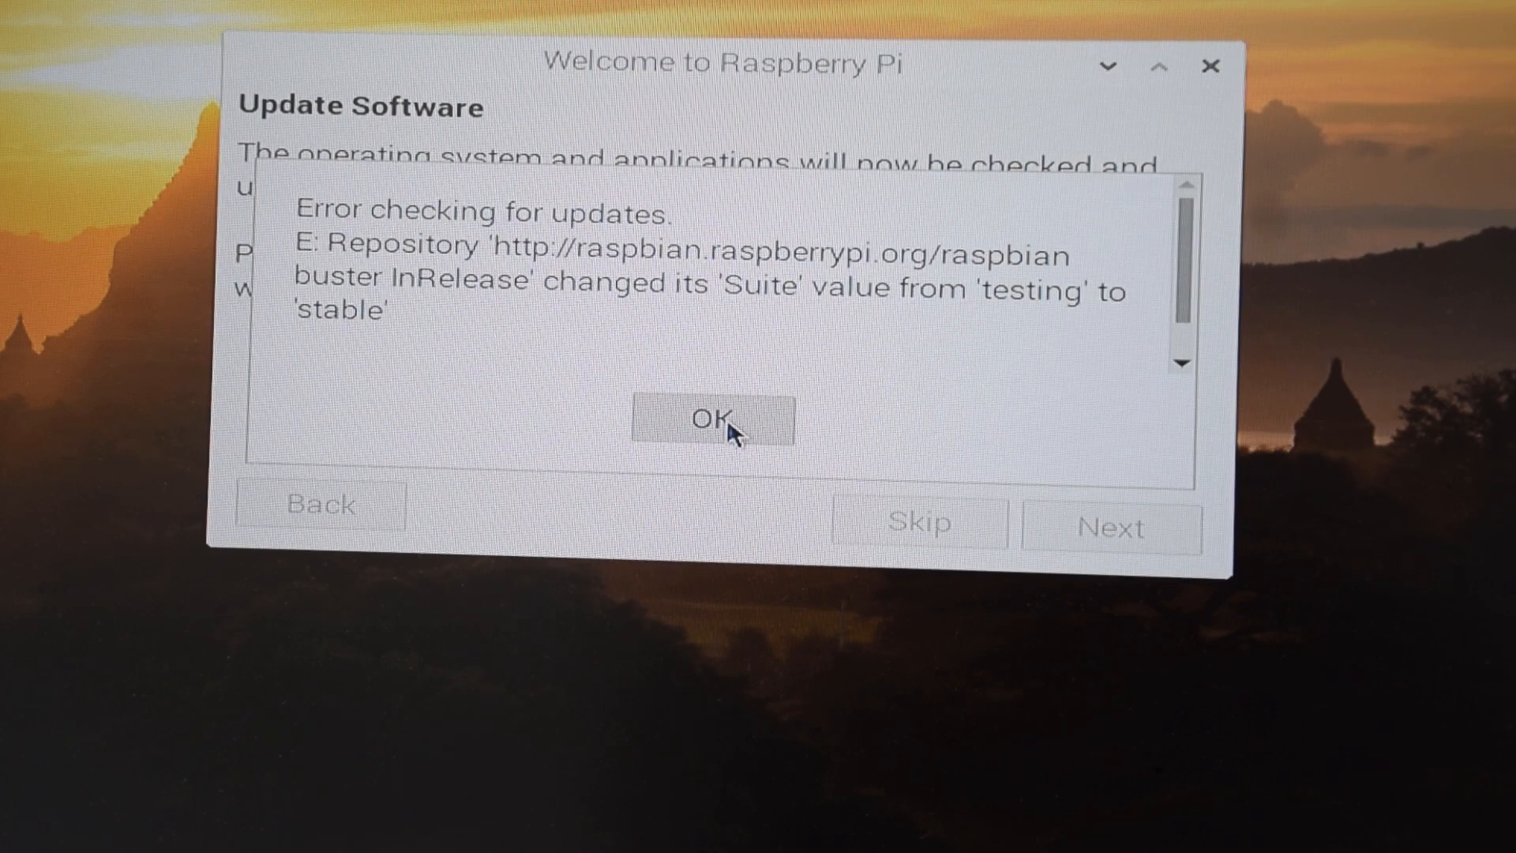
Dismiss the update error and restart the Pi from the Setup Complete page
click(712, 420)
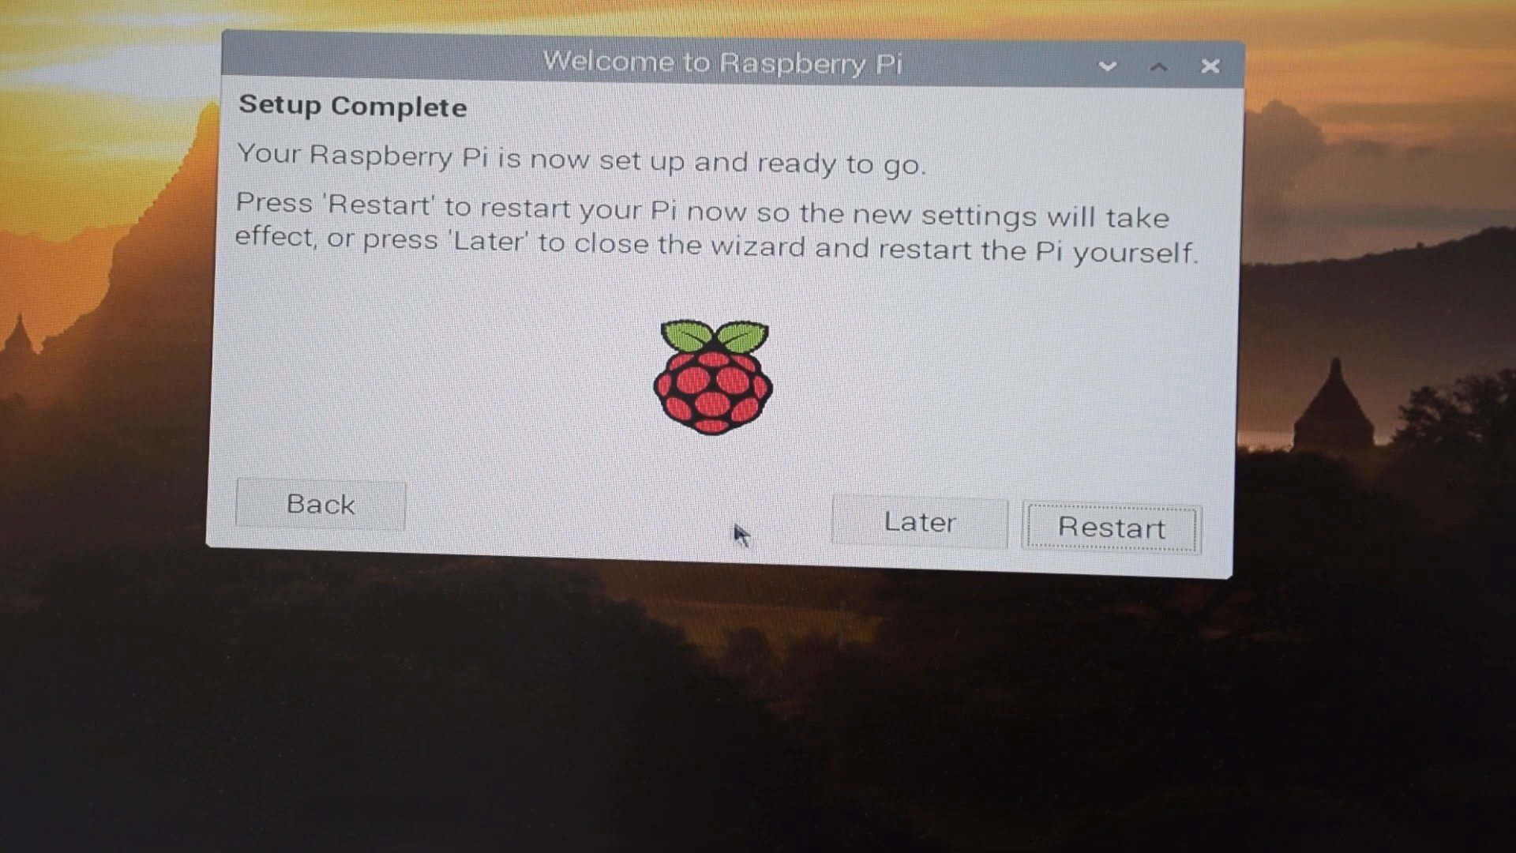
mouse_move(294, 184)
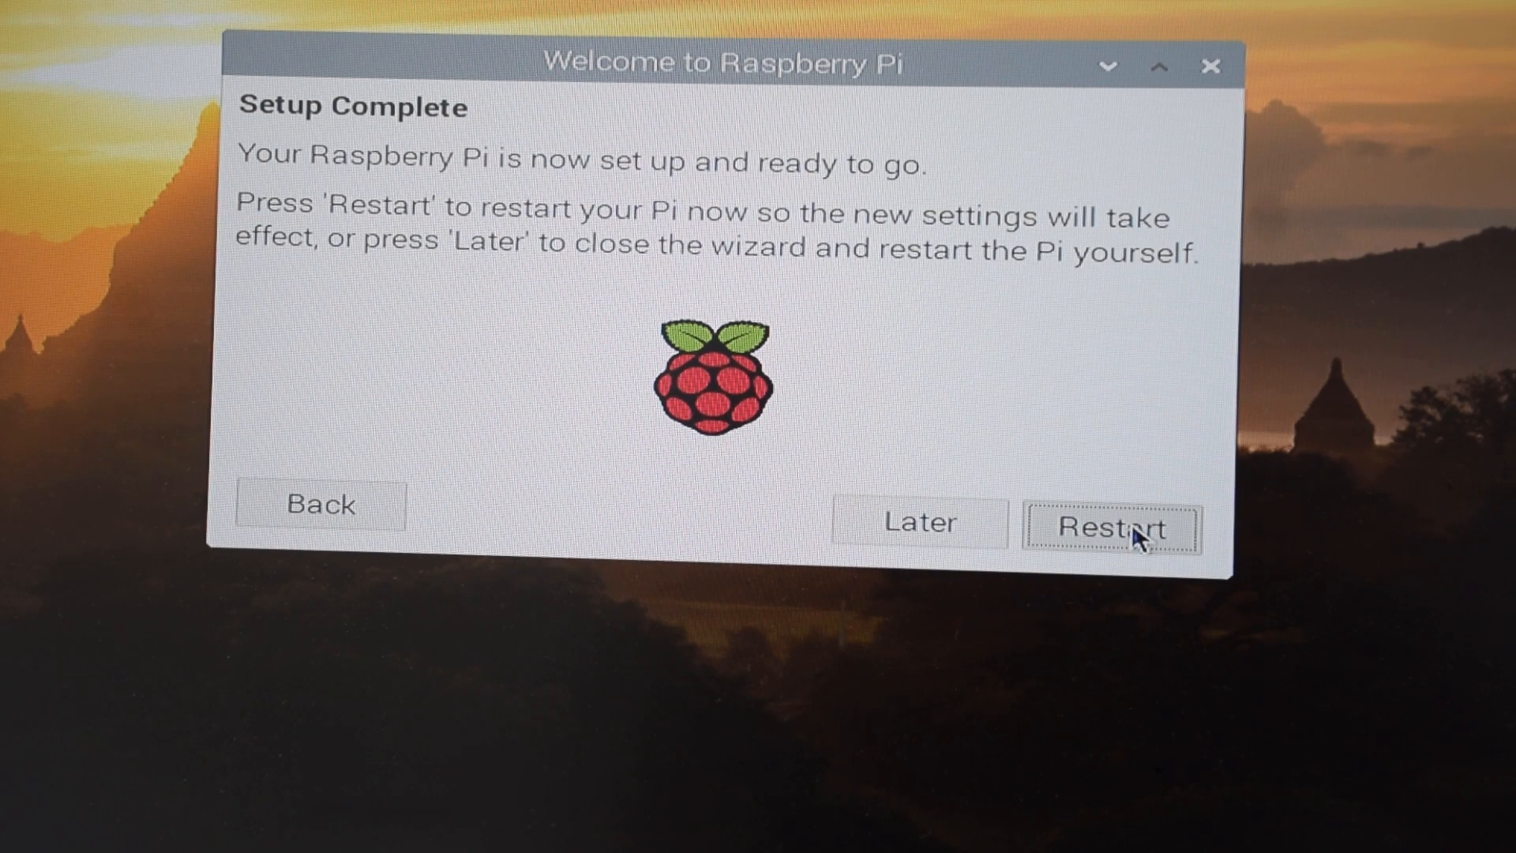
click(1110, 528)
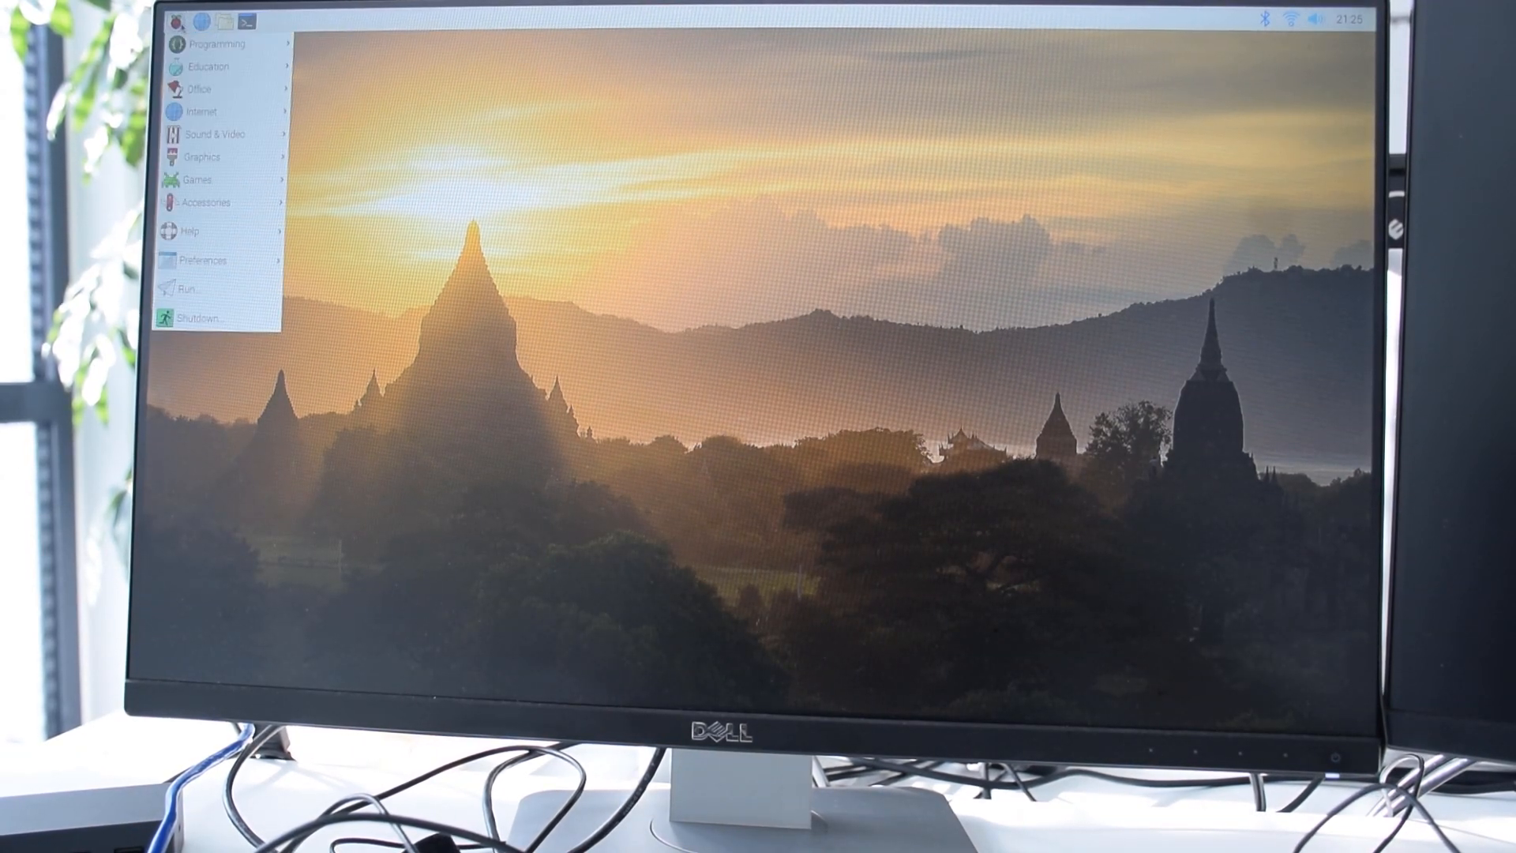
click(215, 43)
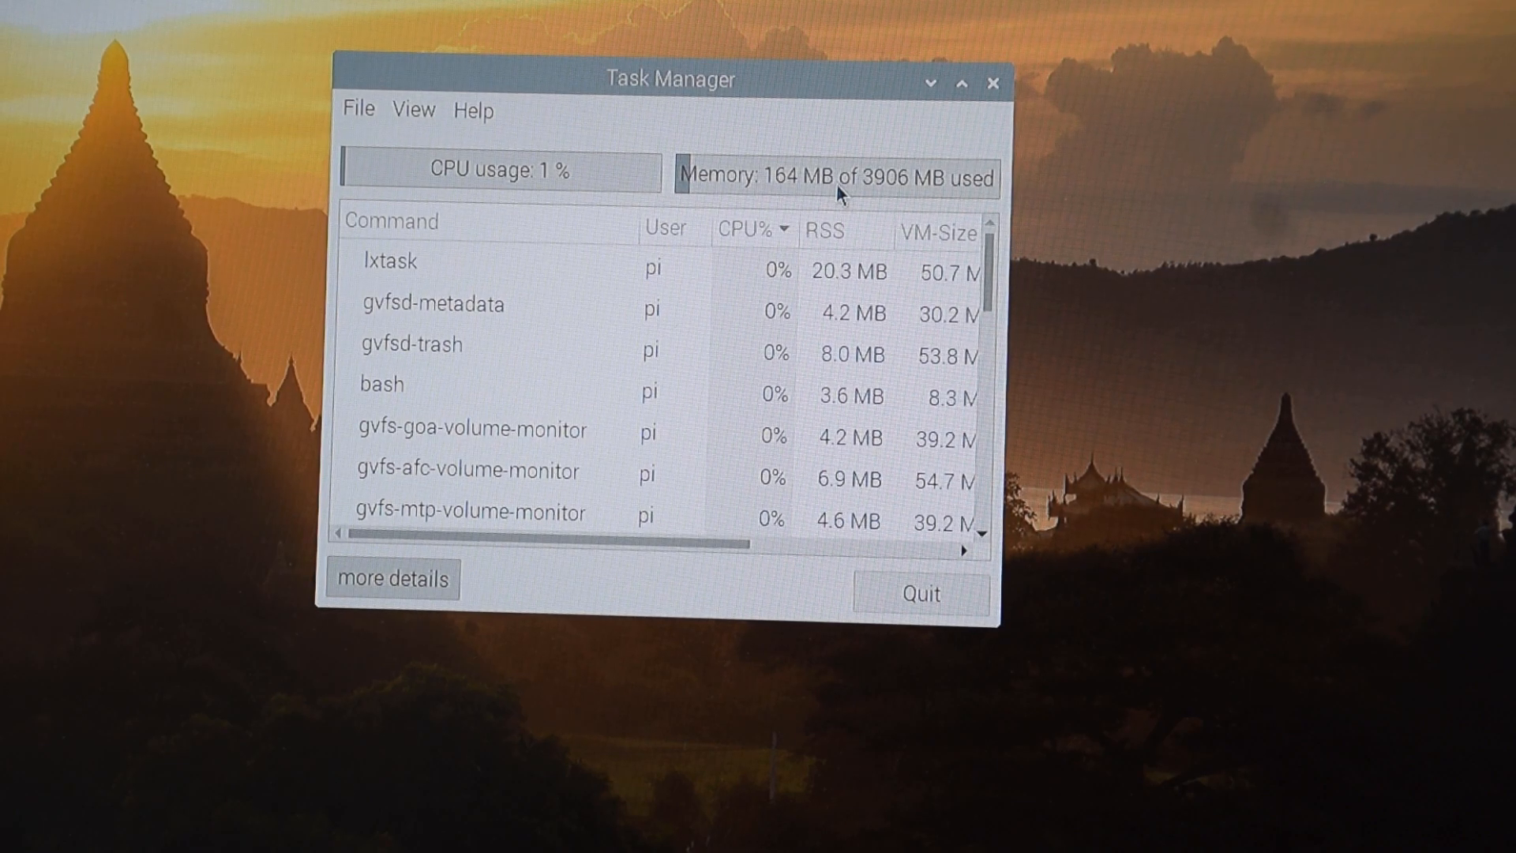
mouse_move(585, 333)
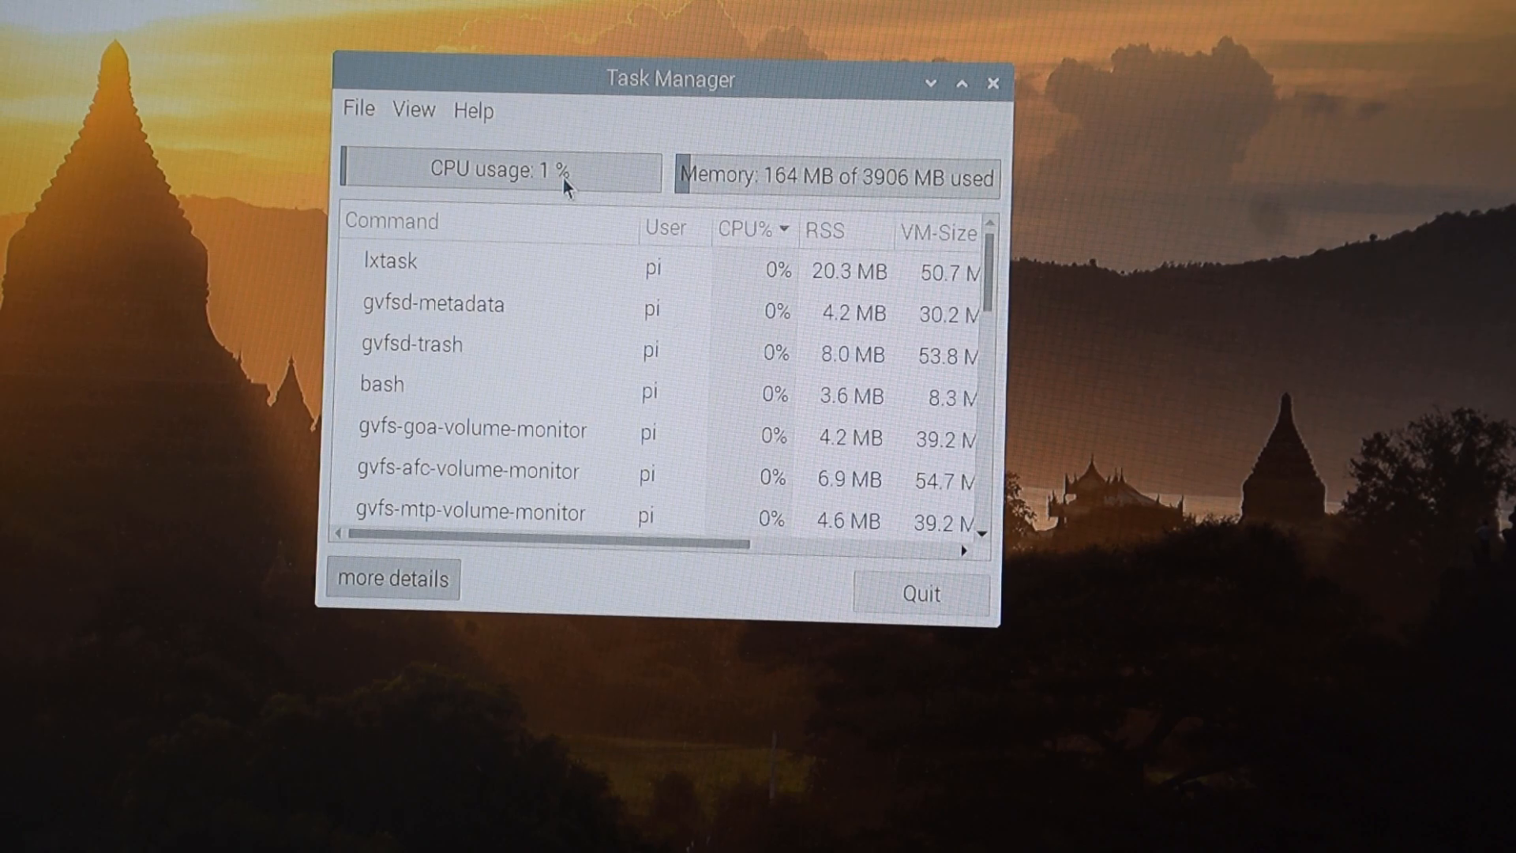
mouse_move(401, 143)
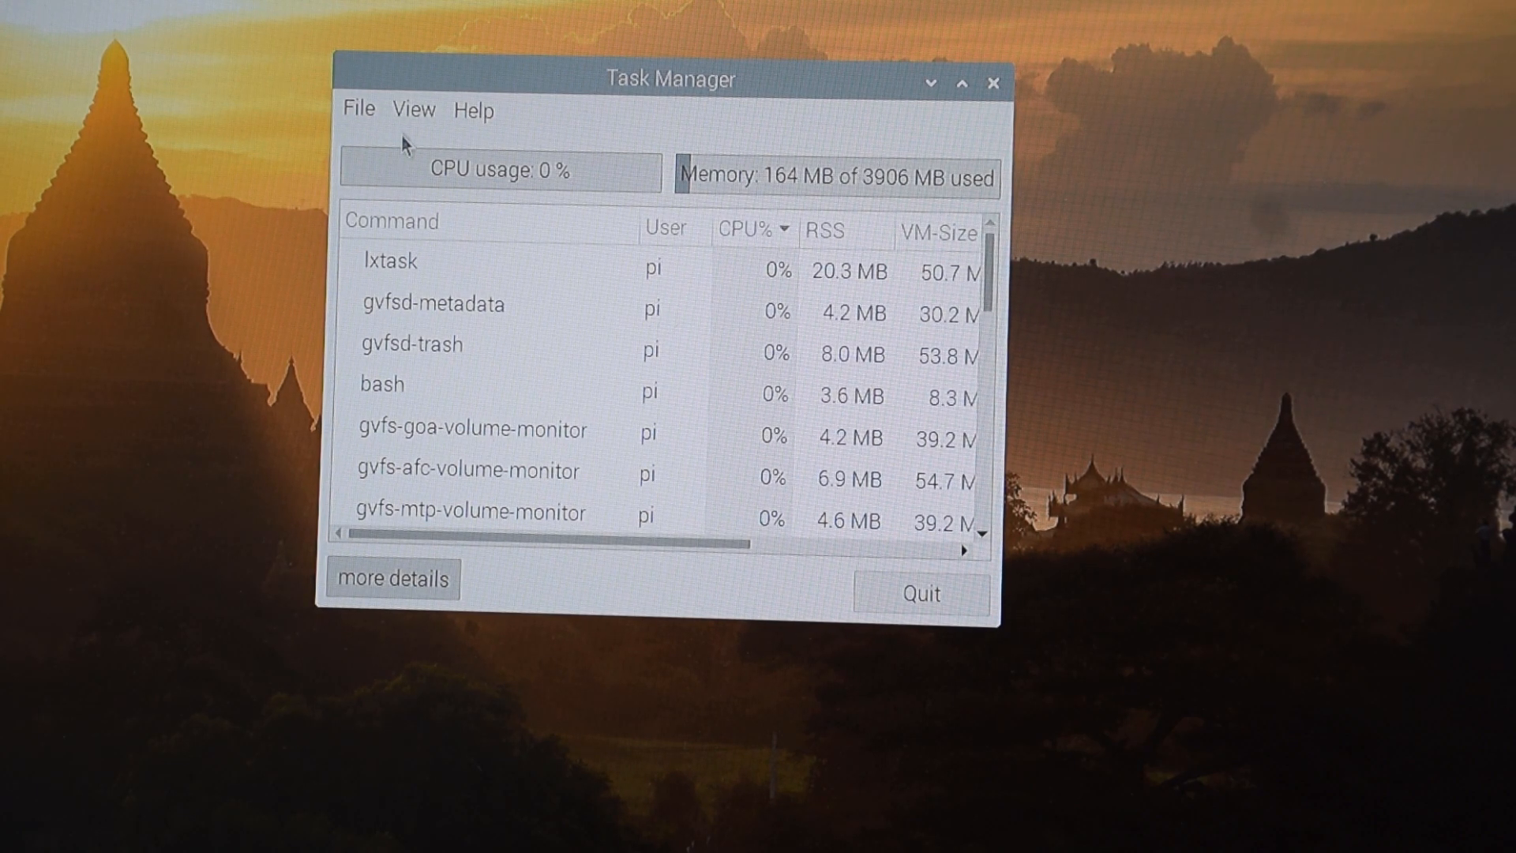